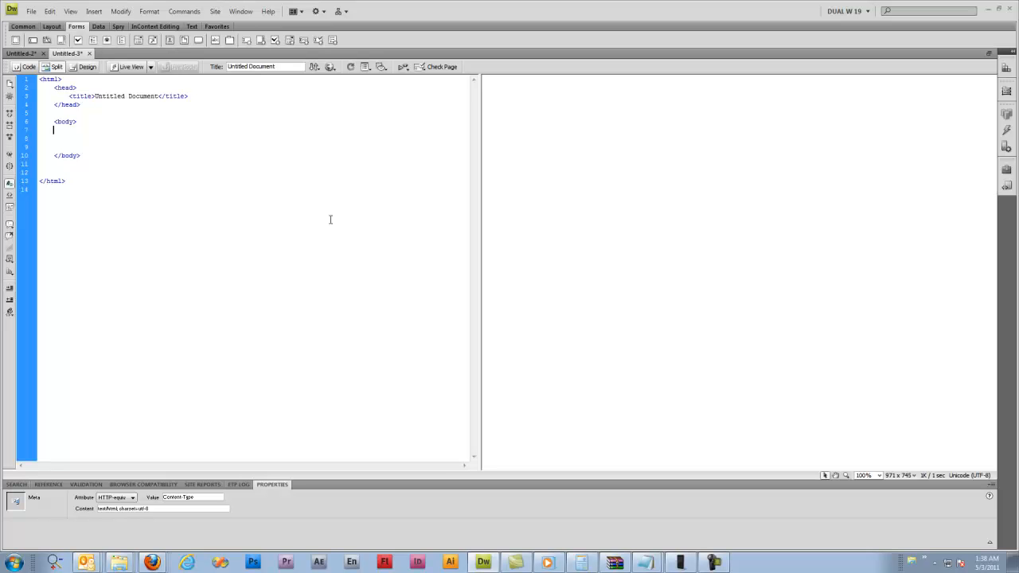
Save the blank page as html_001.html, preview it in Firefox, and return to the code.
{"action": "left_click", "coordinate": [44, 168]}
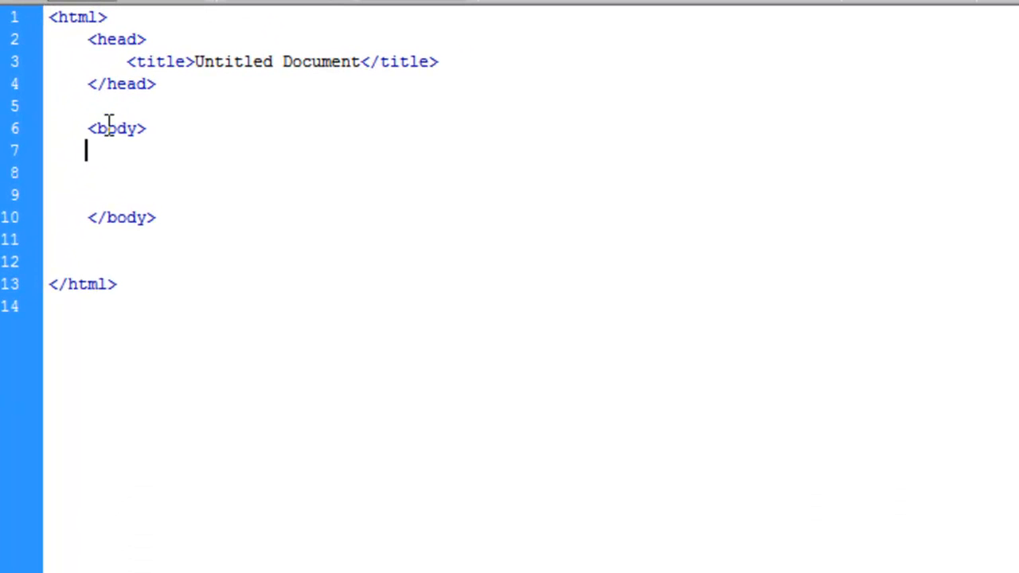
{"action": "mouse_move", "coordinate": [119, 173]}
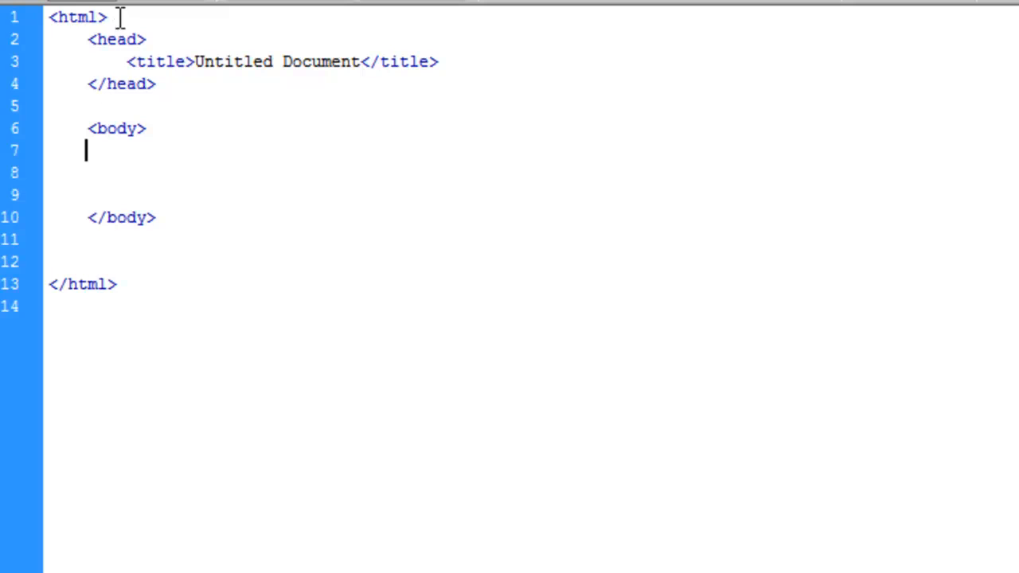
{"action": "mouse_move", "coordinate": [279, 71]}
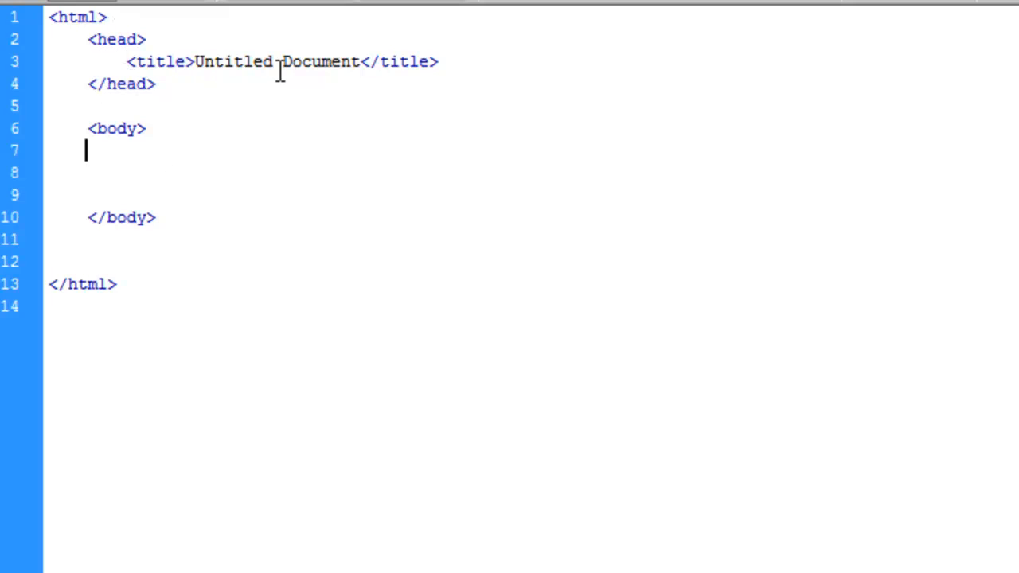
{"action": "left_click", "coordinate": [144, 39]}
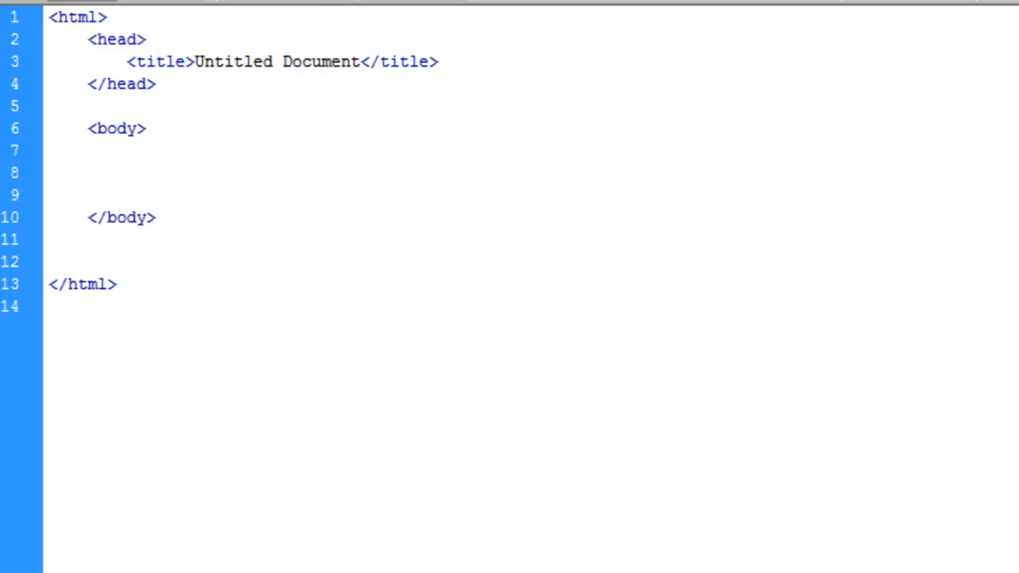
{"action": "left_click", "coordinate": [143, 39]}
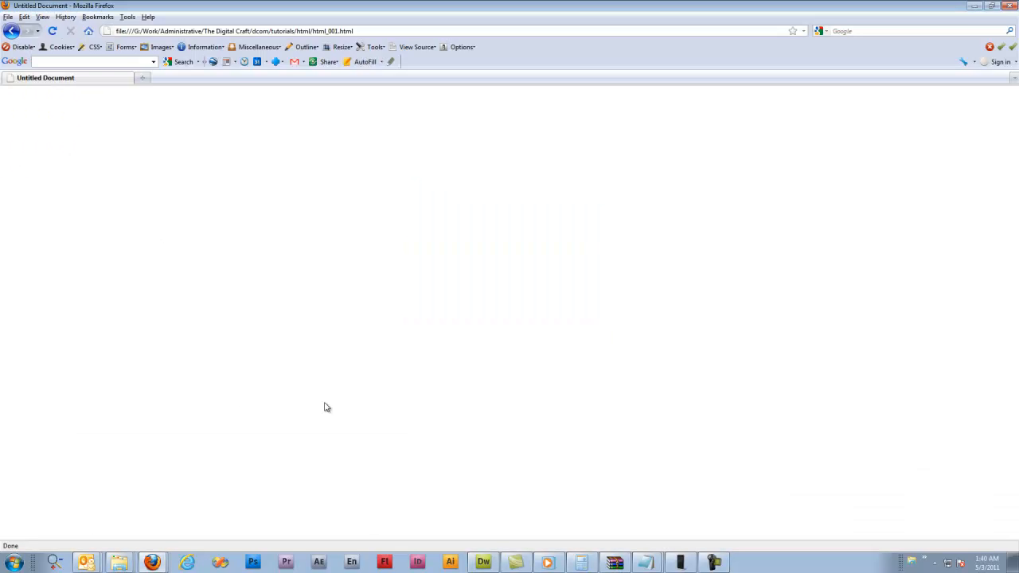
{"action": "mouse_move", "coordinate": [270, 367]}
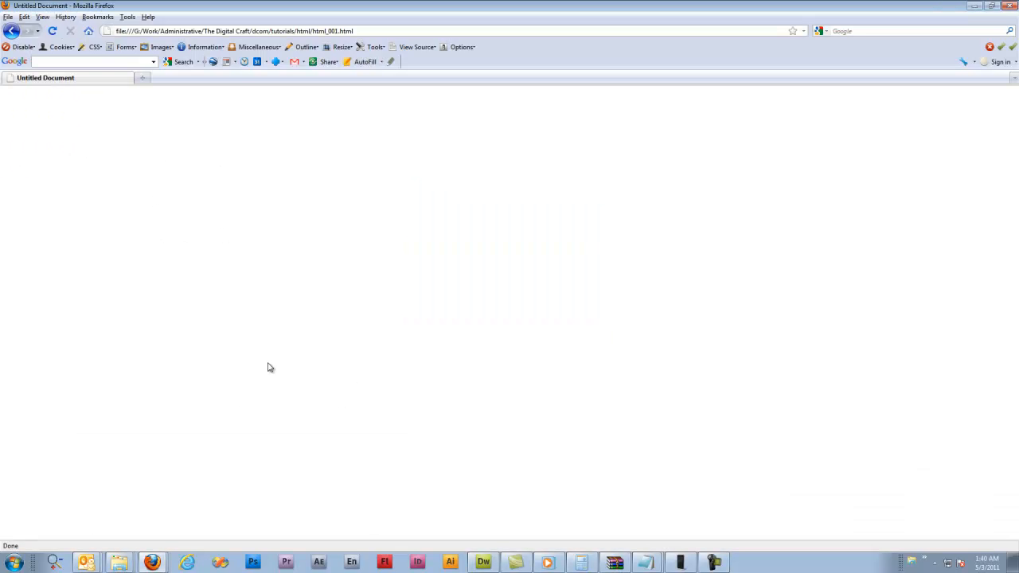
{"action": "left_click", "coordinate": [484, 563]}
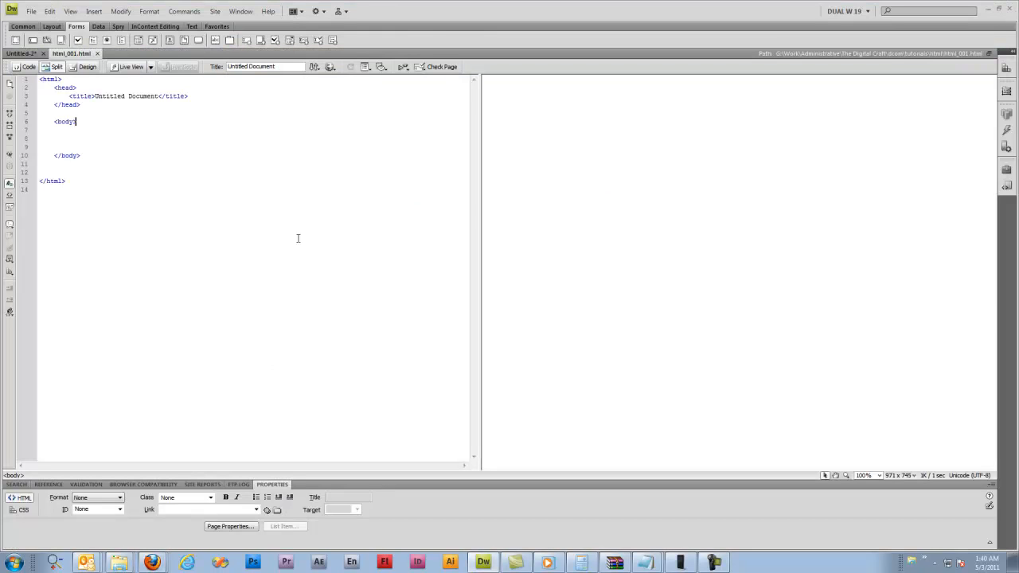
Replace the Untitled Document title with 'Html Basics 001'.
{"action": "double_click", "coordinate": [128, 96]}
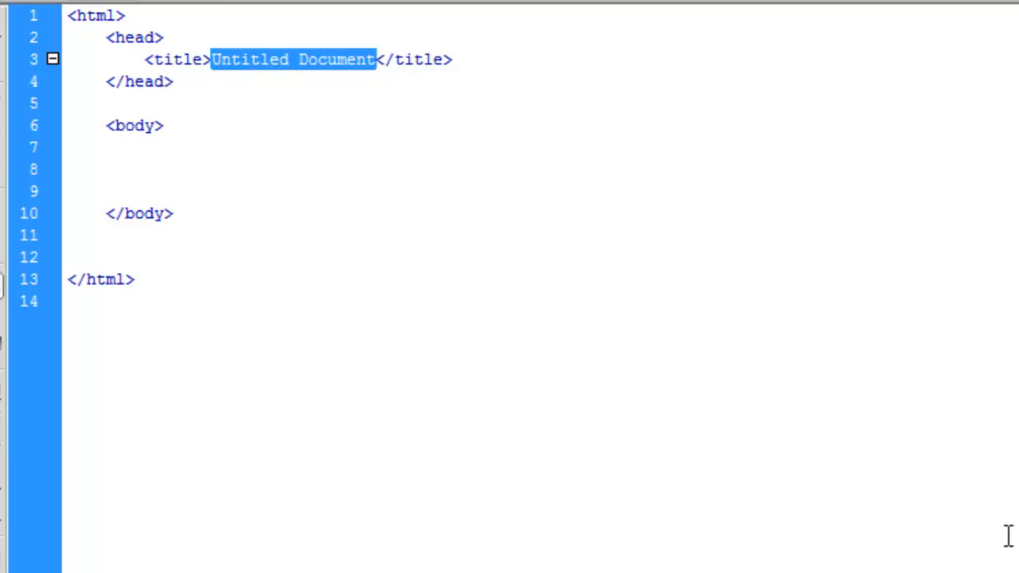
{"action": "type", "text": "Html"}
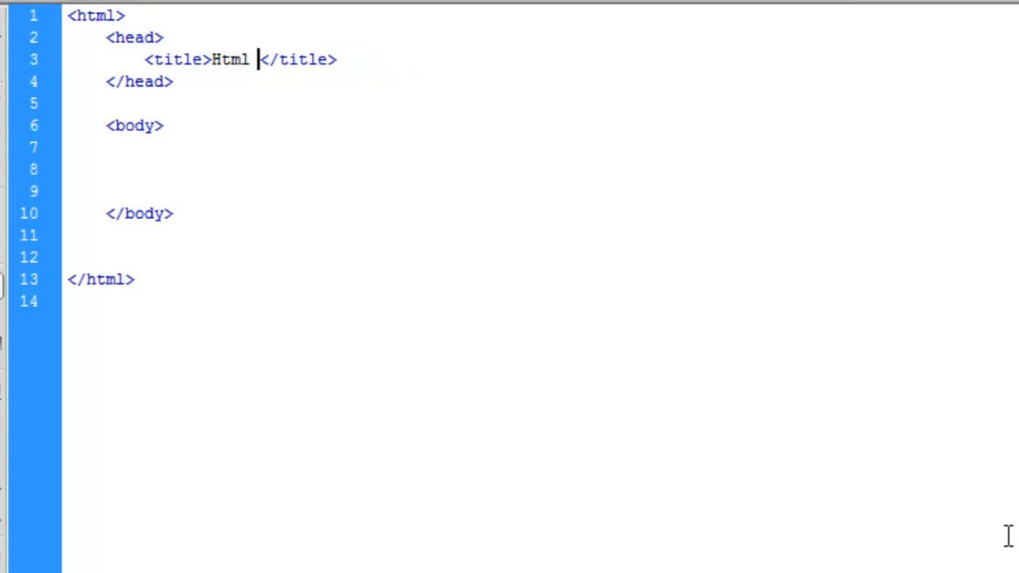
{"action": "type", "text": "Basics 001"}
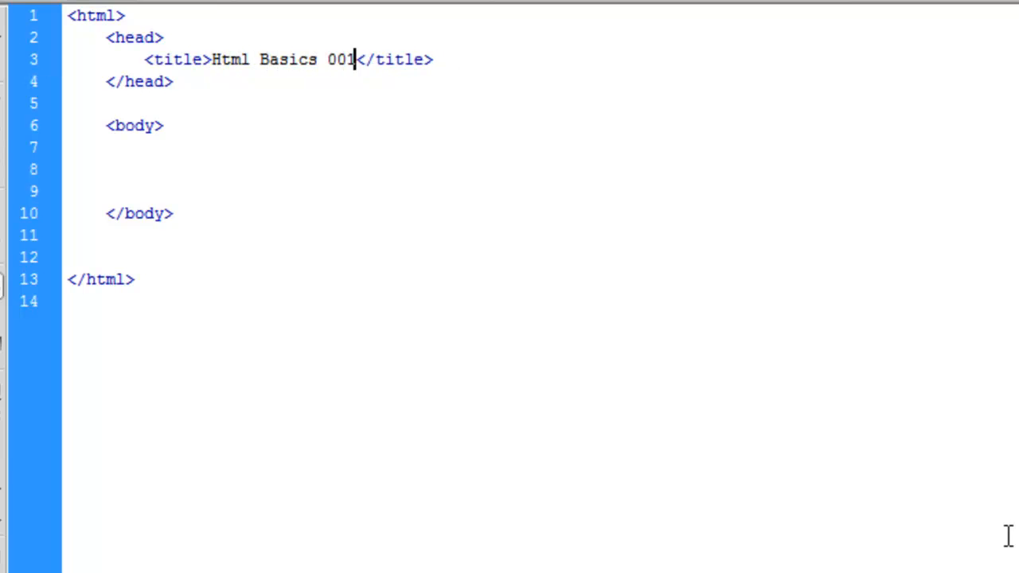
{"action": "mouse_move", "coordinate": [532, 410]}
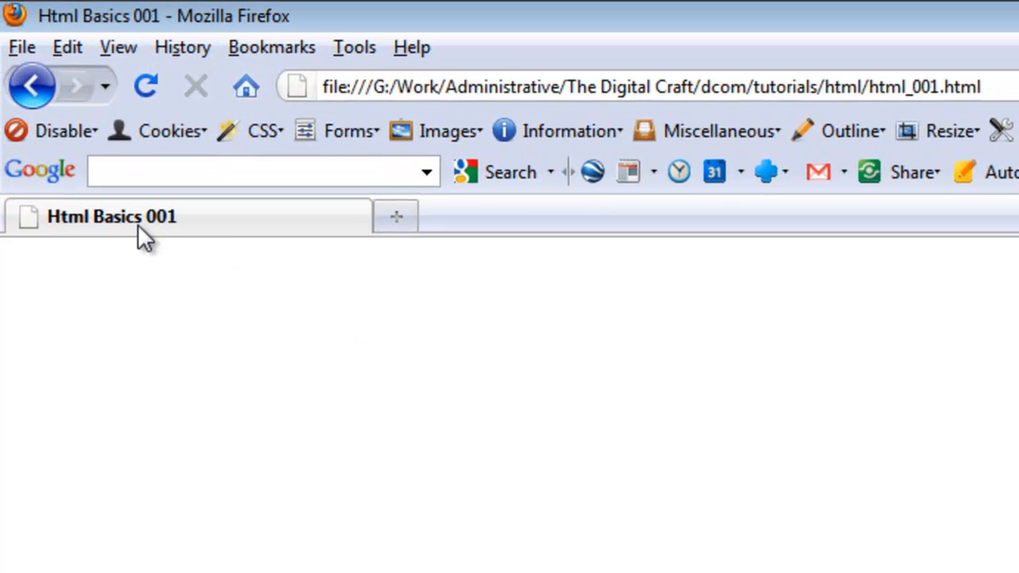
{"action": "mouse_move", "coordinate": [88, 20]}
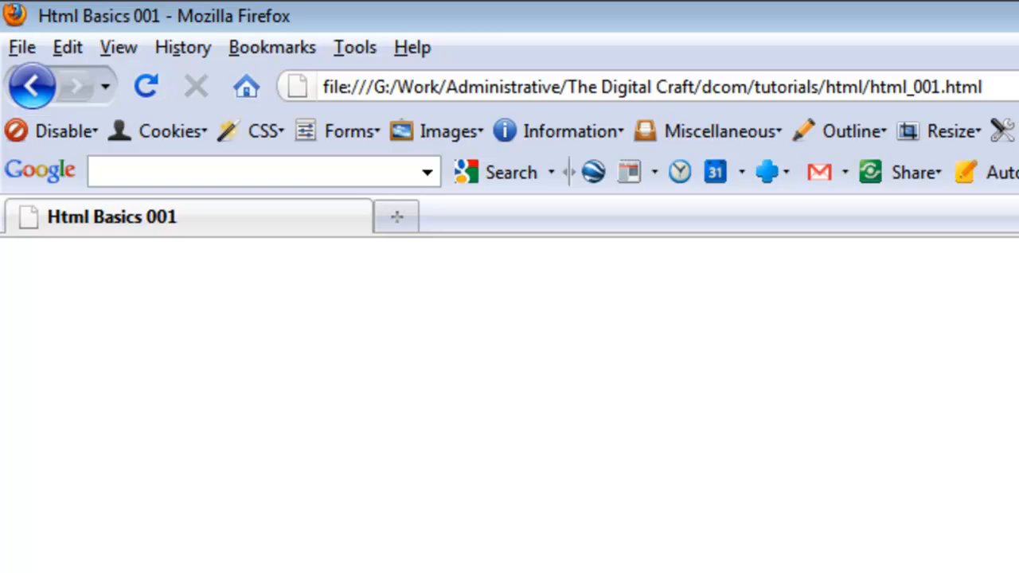
Check that Firefox shows the 'Html Basics 001' title and return to Dreamweaver.
{"action": "left_click", "coordinate": [483, 563]}
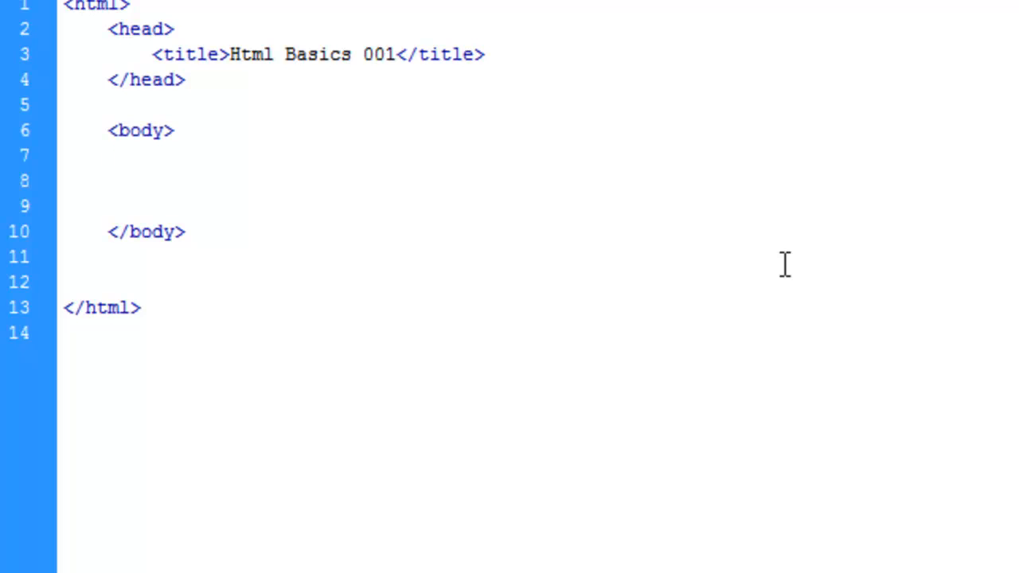
Add an h1 heading reading 'My Awesome Company'.
{"action": "type", "text": "<h1></h1>"}
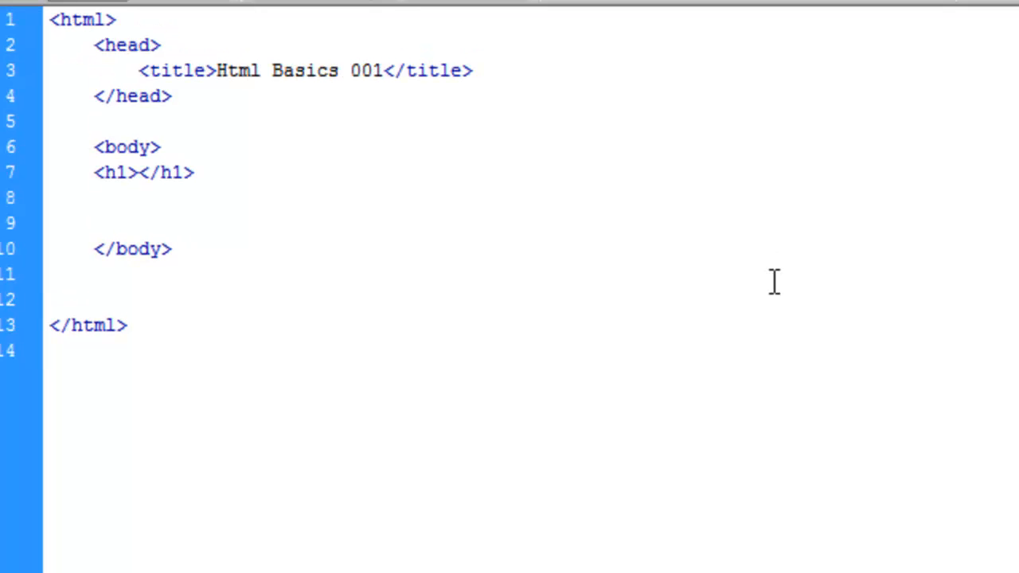
{"action": "type", "text": "T"}
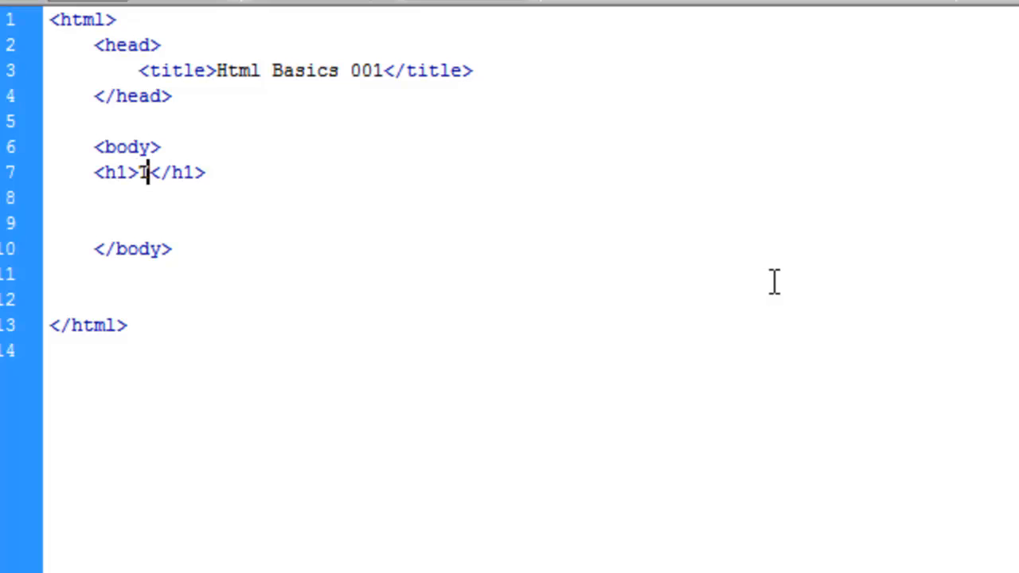
{"action": "type", "text": "My"}
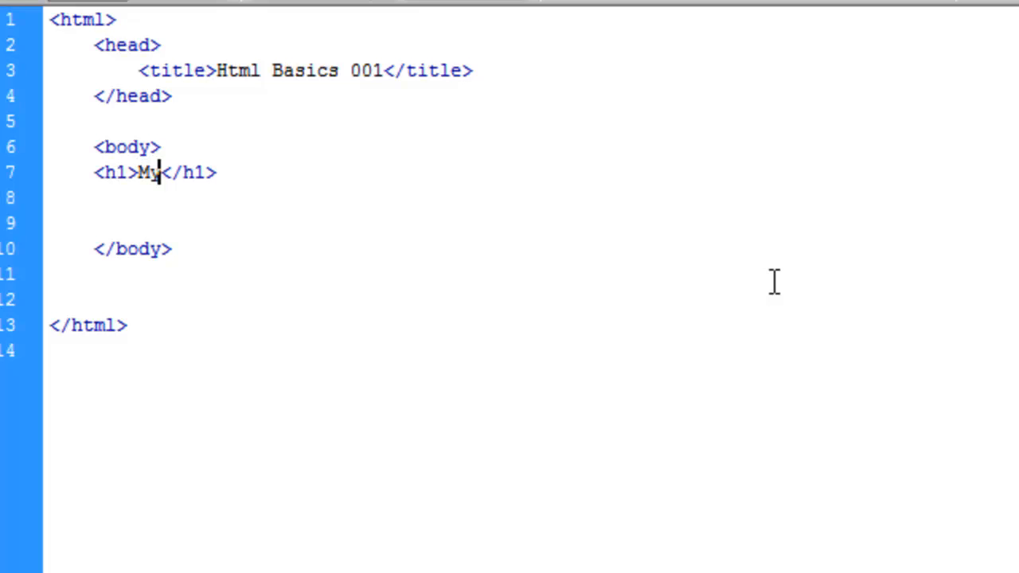
{"action": "type", "text": "Awesome"}
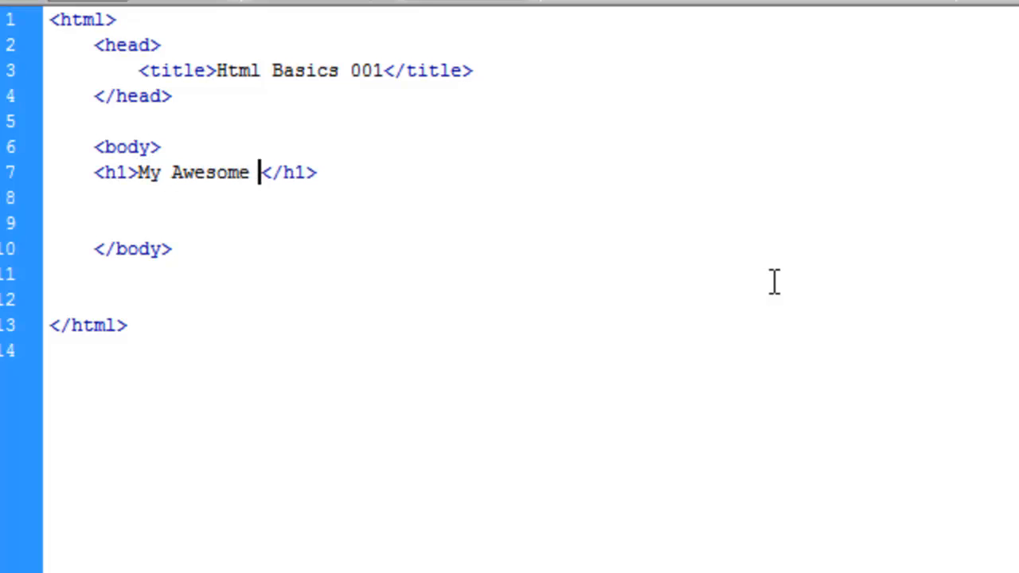
{"action": "type", "text": "C"}
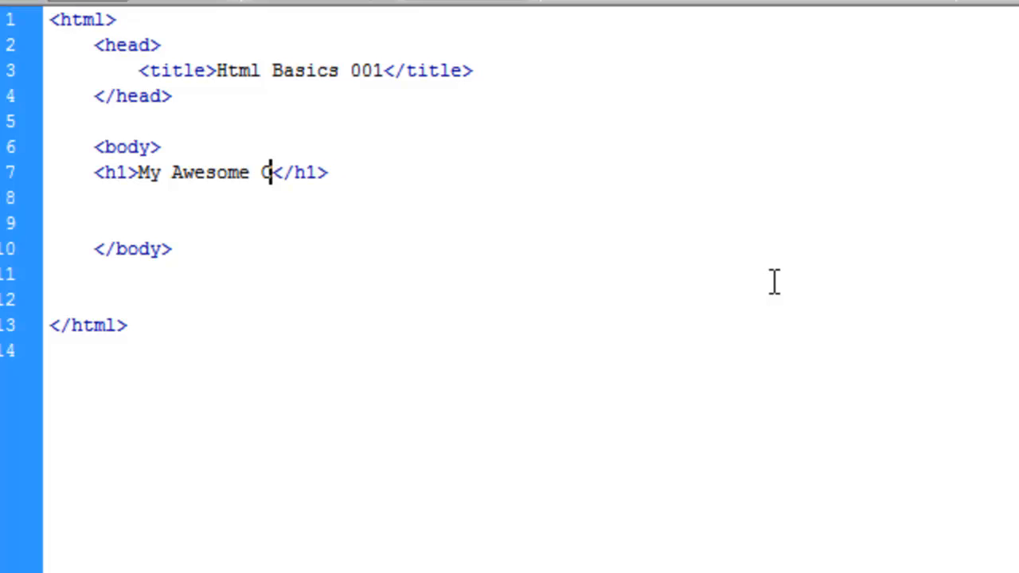
{"action": "type", "text": "ompany"}
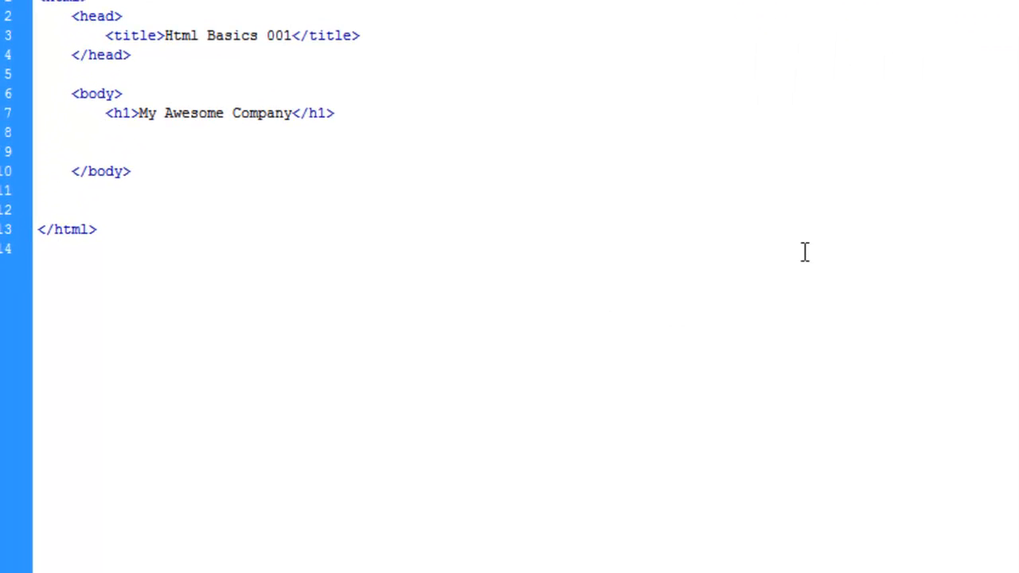
Add a paragraph 'This is my content... I love webpages.' and refresh the preview.
{"action": "type", "text": "<p>This </p>"}
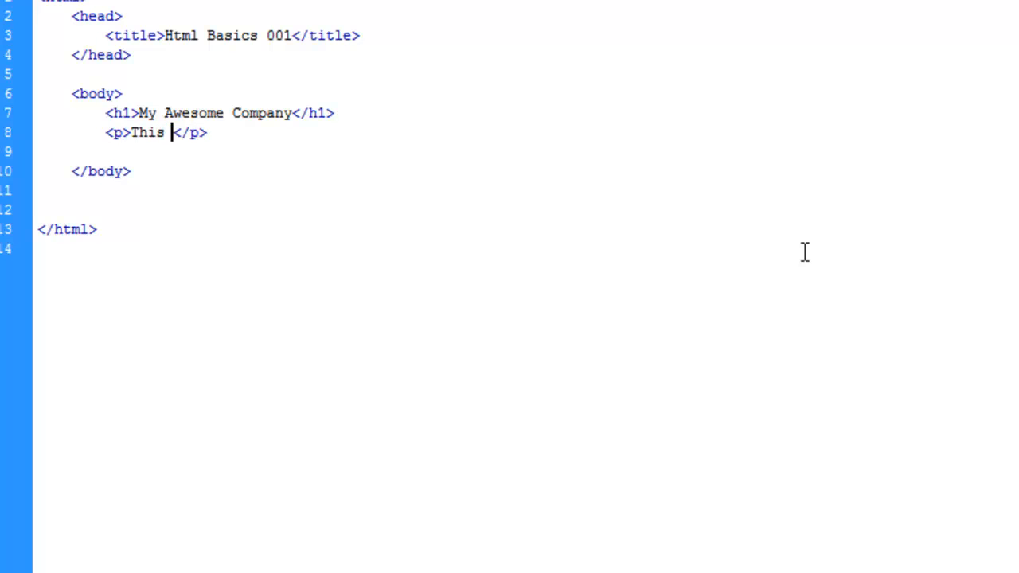
{"action": "type", "text": "is my conter"}
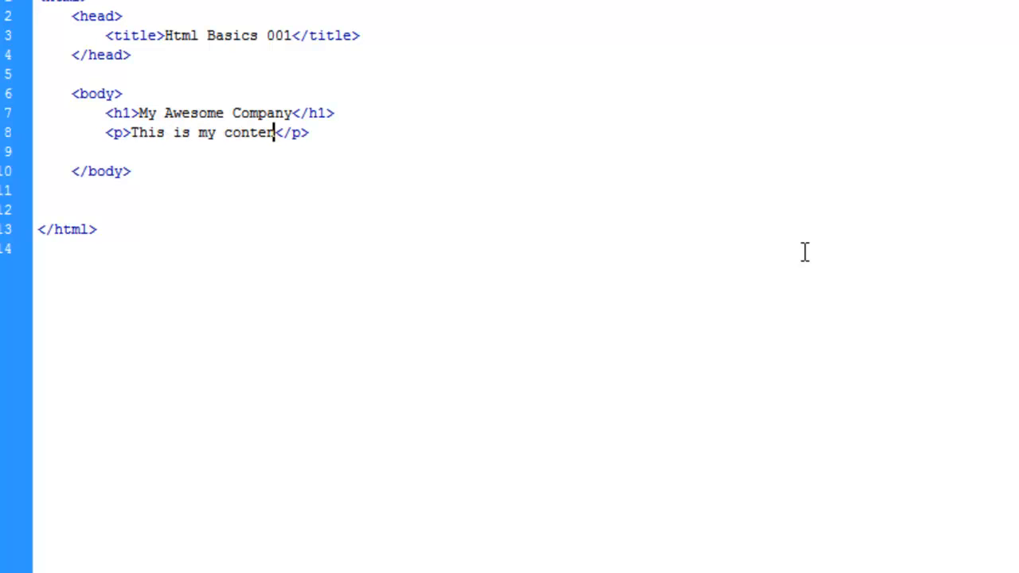
{"action": "type", "text": "t..."}
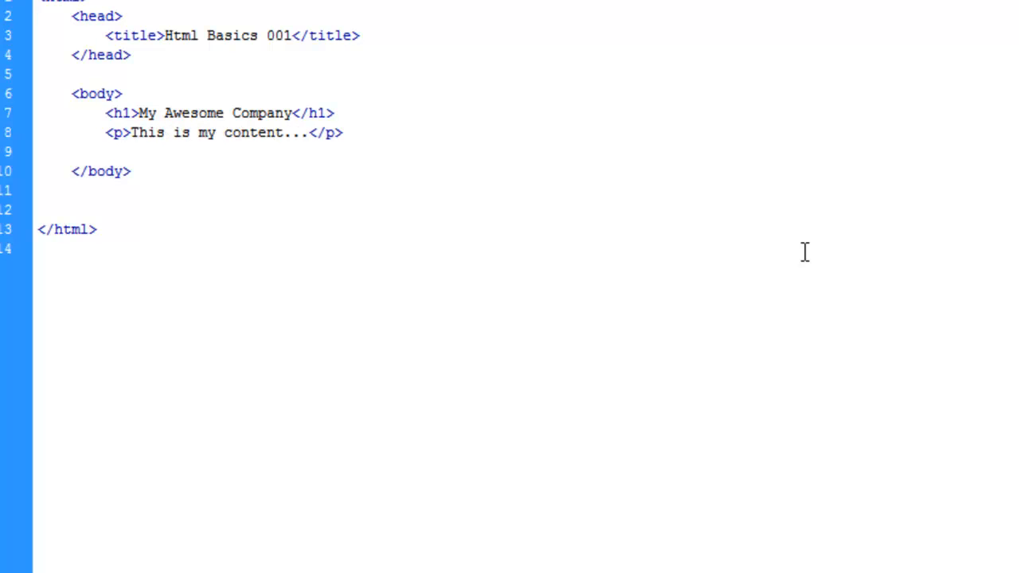
{"action": "type", "text": "I"}
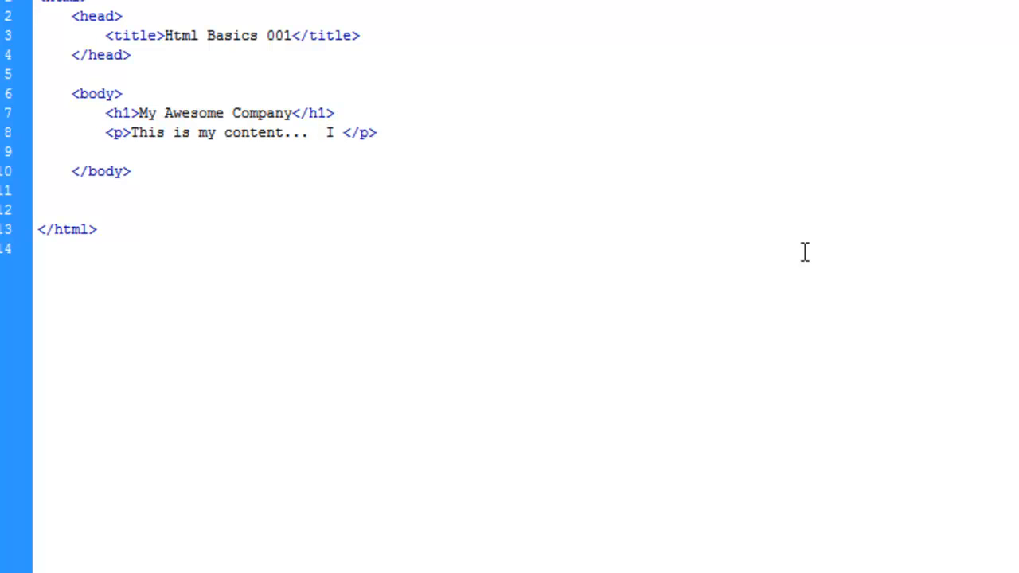
{"action": "type", "text": "love webpa"}
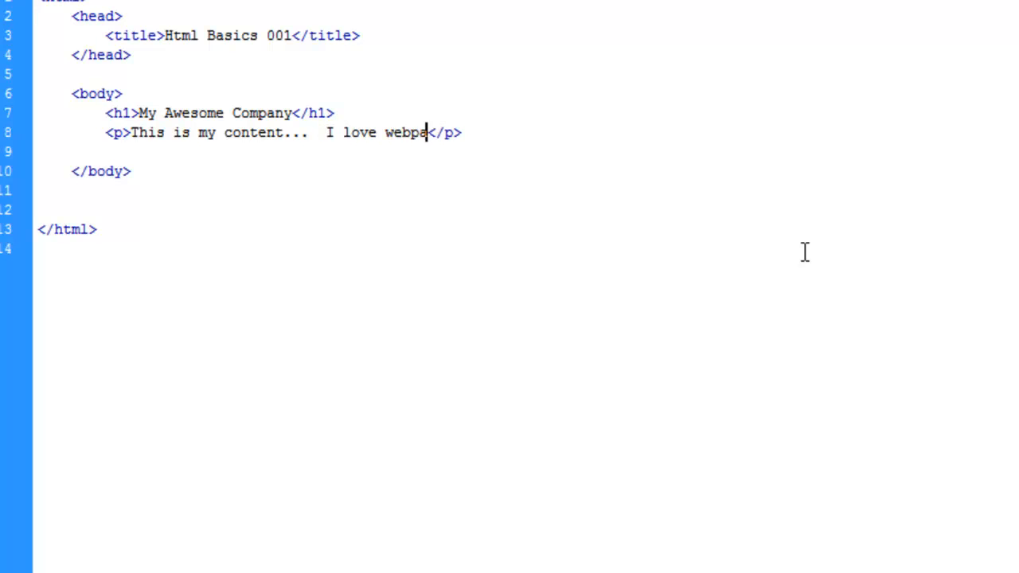
{"action": "type", "text": "ges."}
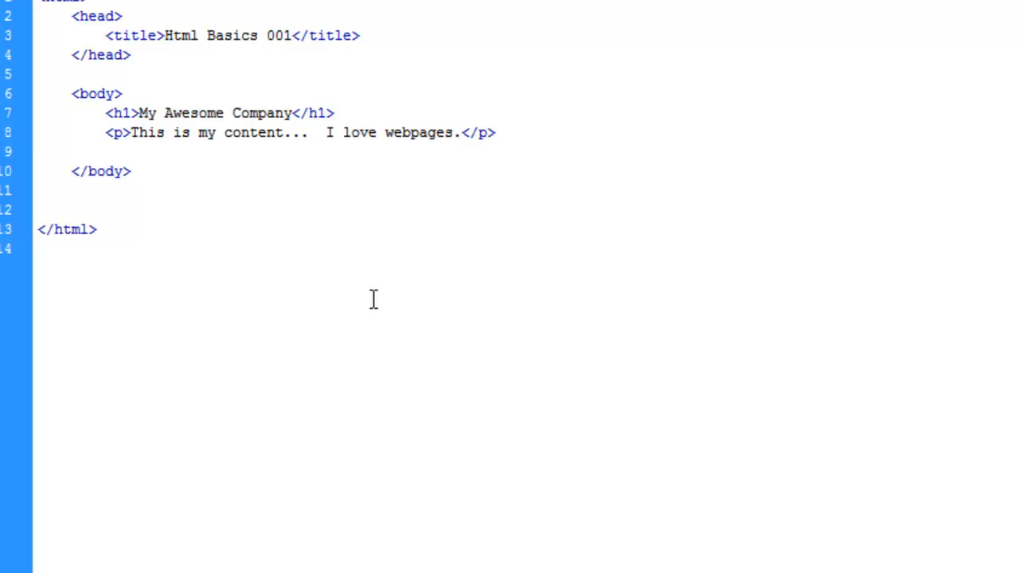
{"action": "left_click", "coordinate": [52, 70]}
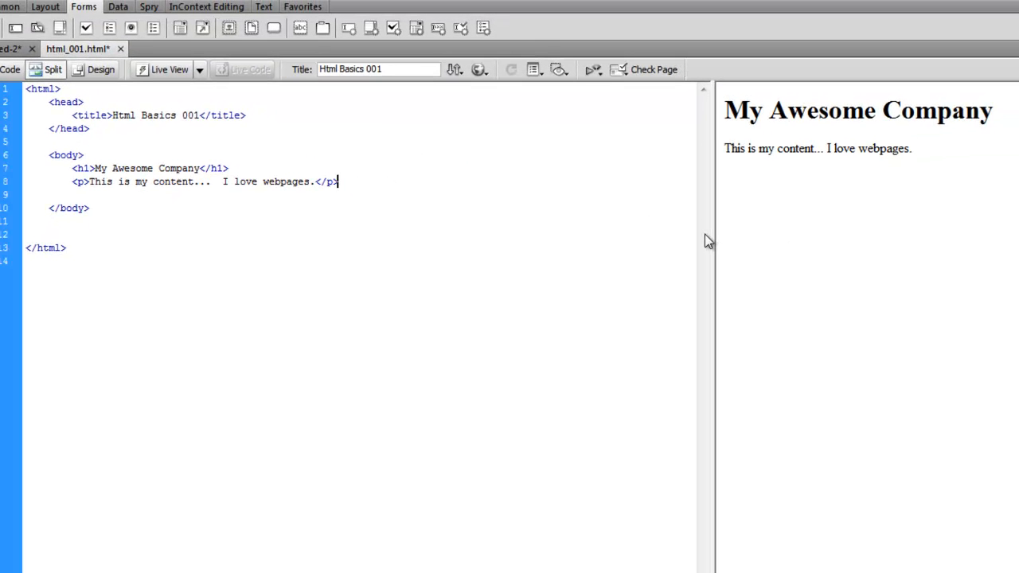
Add a second paragraph reading 'Copyright 2011 The Digital Craft'.
{"action": "key", "text": "Return"}
{"action": "type", "text": "<p></p>"}
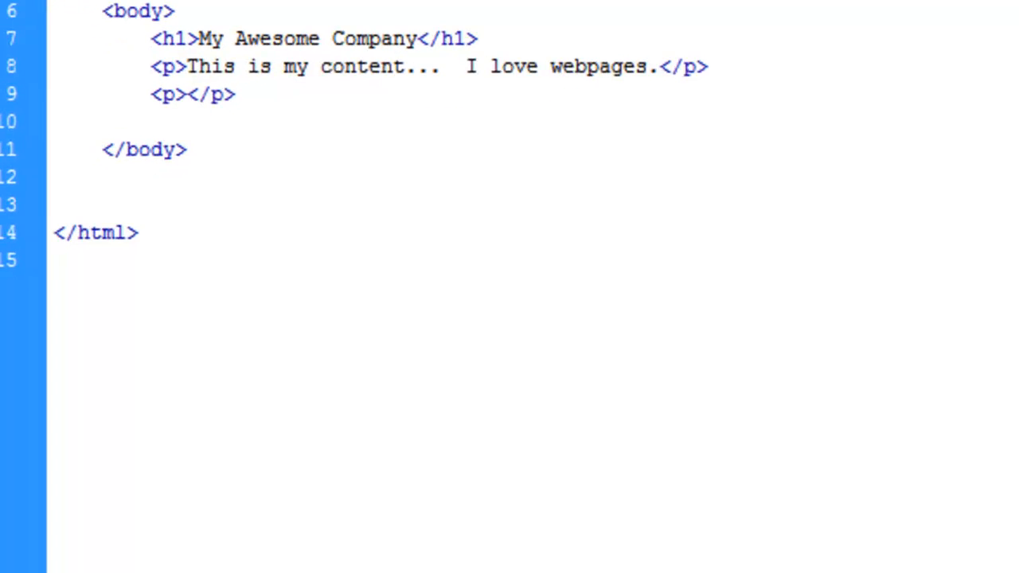
{"action": "type", "text": "Copyright"}
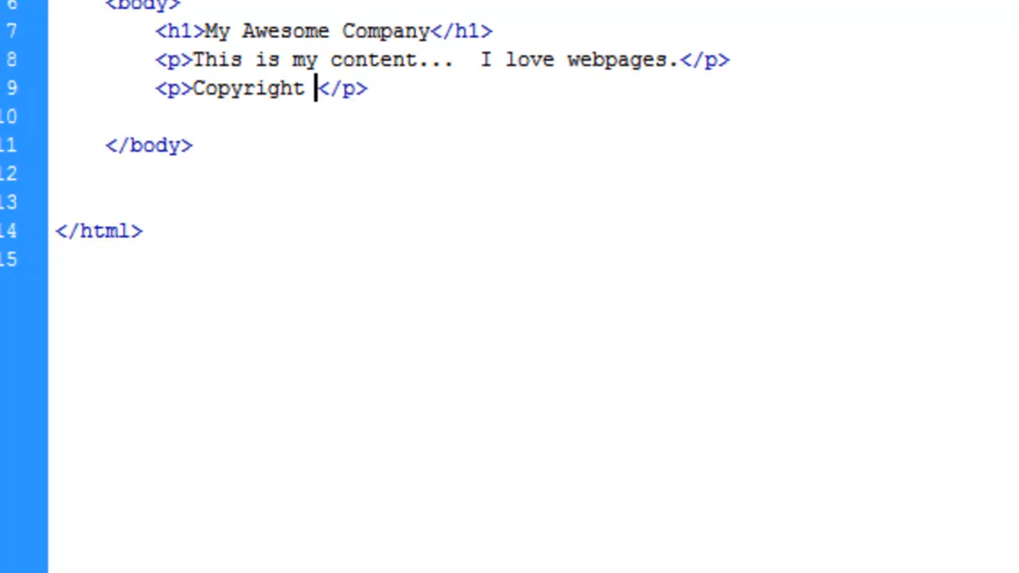
{"action": "type", "text": "2011 Thi"}
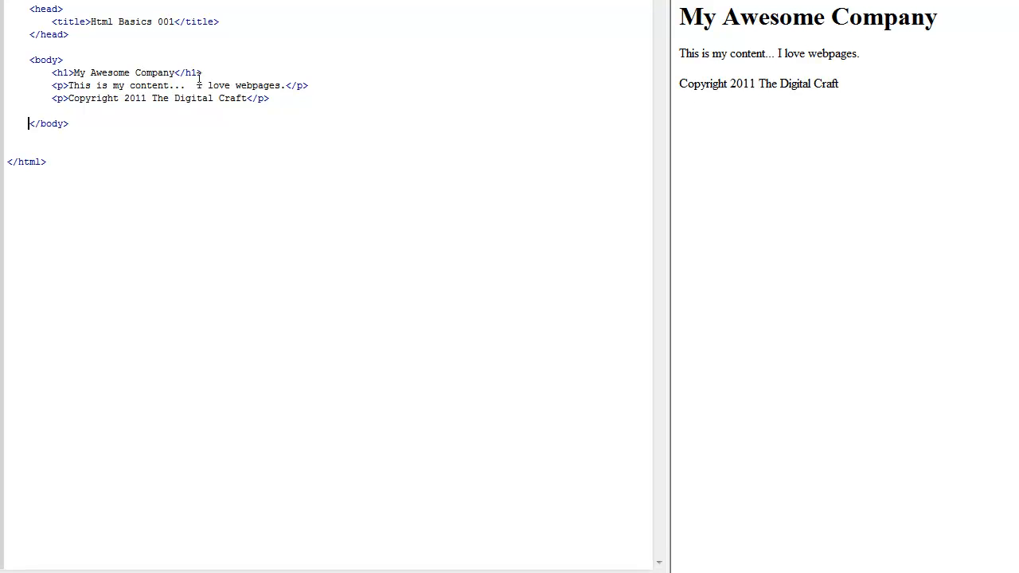
Insert blank lines after the heading and between the two paragraphs.
{"action": "key", "text": "Return"}
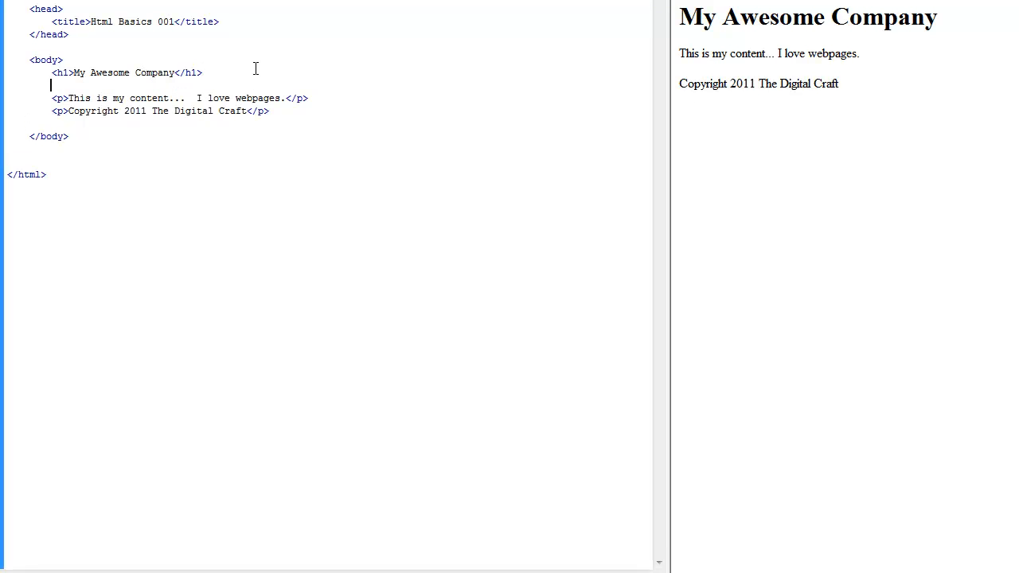
{"action": "key", "text": "enter"}
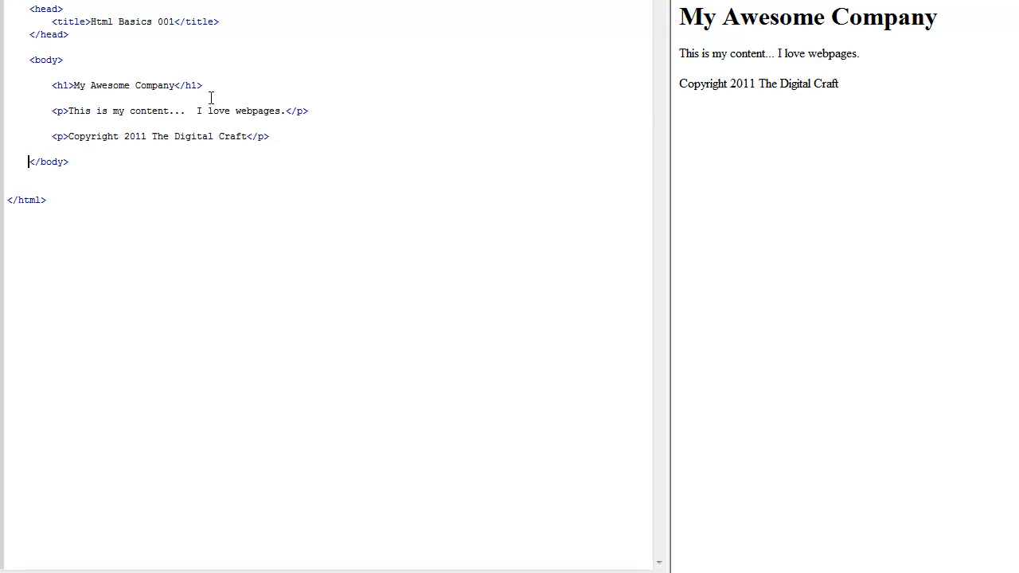
{"action": "mouse_move", "coordinate": [140, 151]}
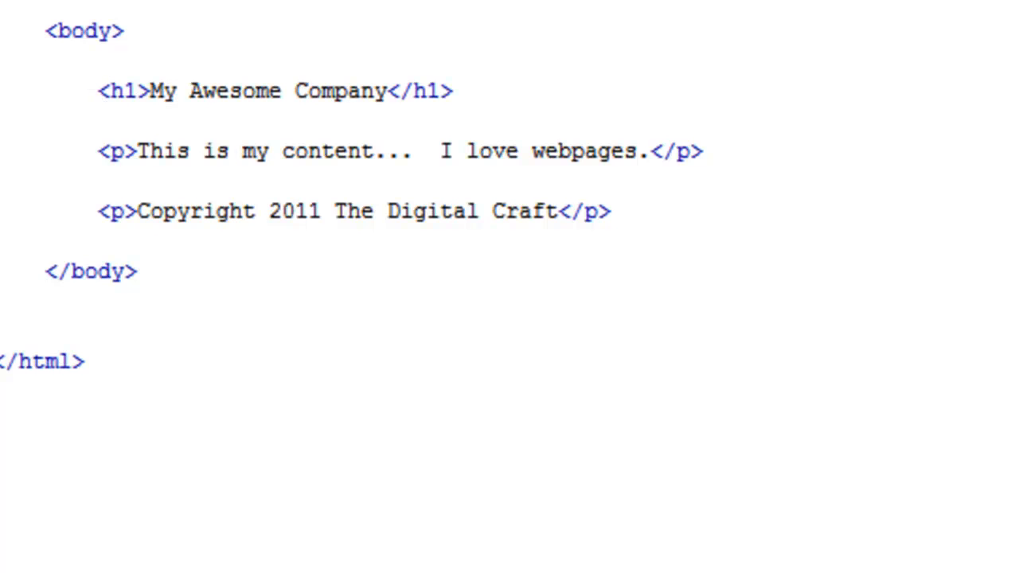
Wrap the heading in its own div, moving the closing tag after it.
{"action": "left_click", "coordinate": [97, 90]}
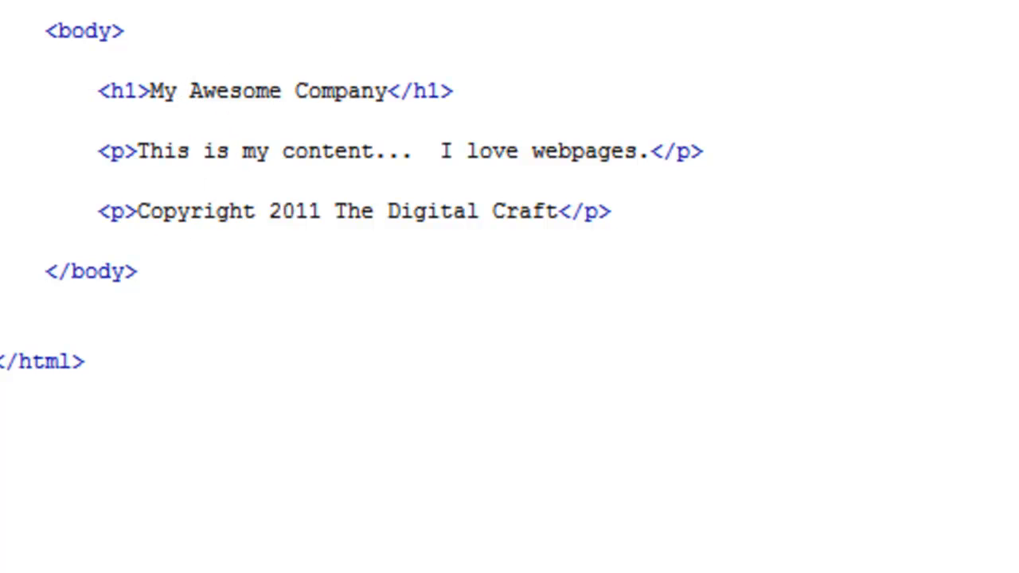
{"action": "type", "text": "<c"}
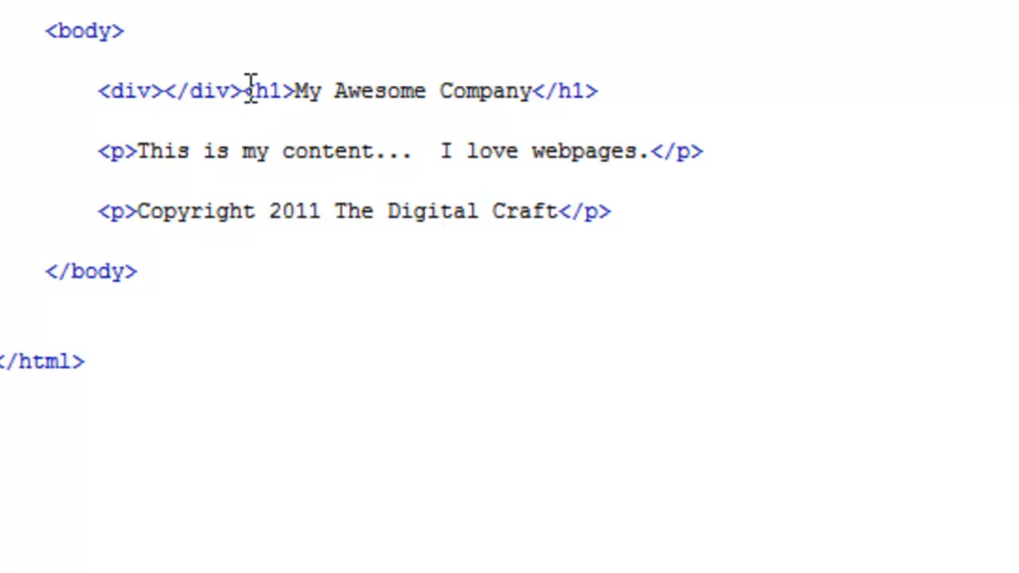
{"action": "double_click", "coordinate": [203, 91]}
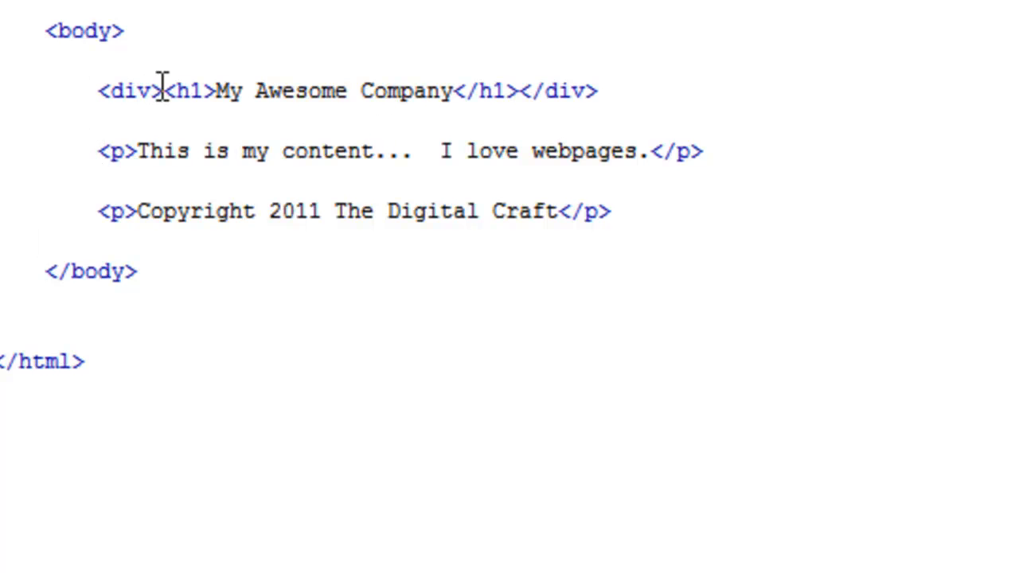
Wrap the content and copyright paragraphs in their own divs.
{"action": "type", "text": "<div>"}
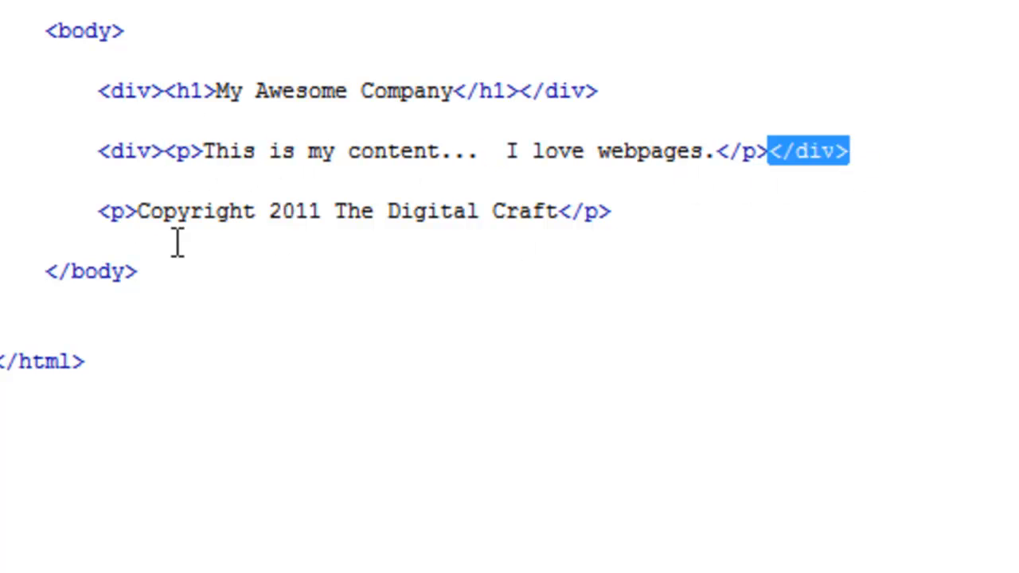
{"action": "type", "text": "c"}
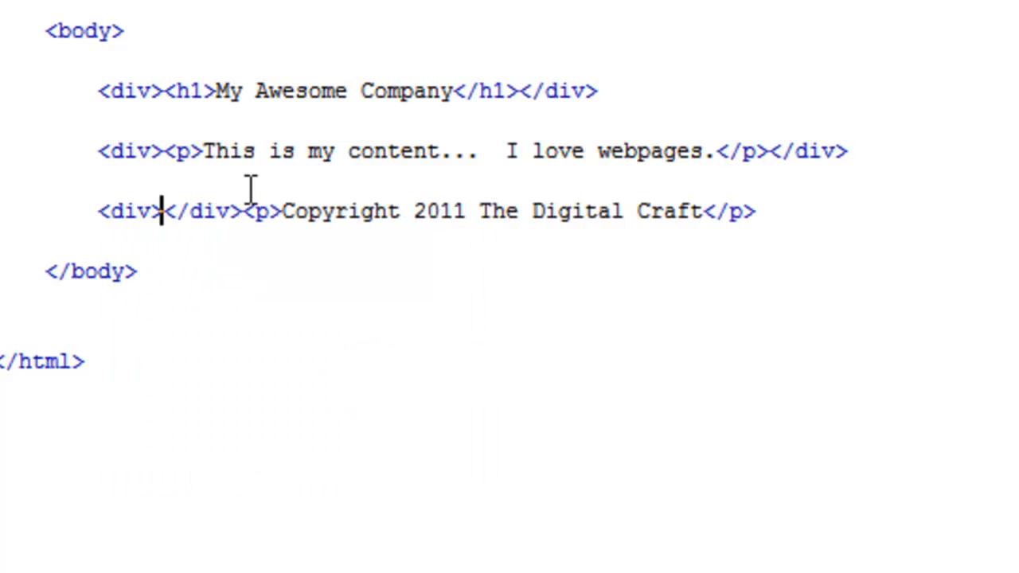
{"action": "double_click", "coordinate": [201, 211]}
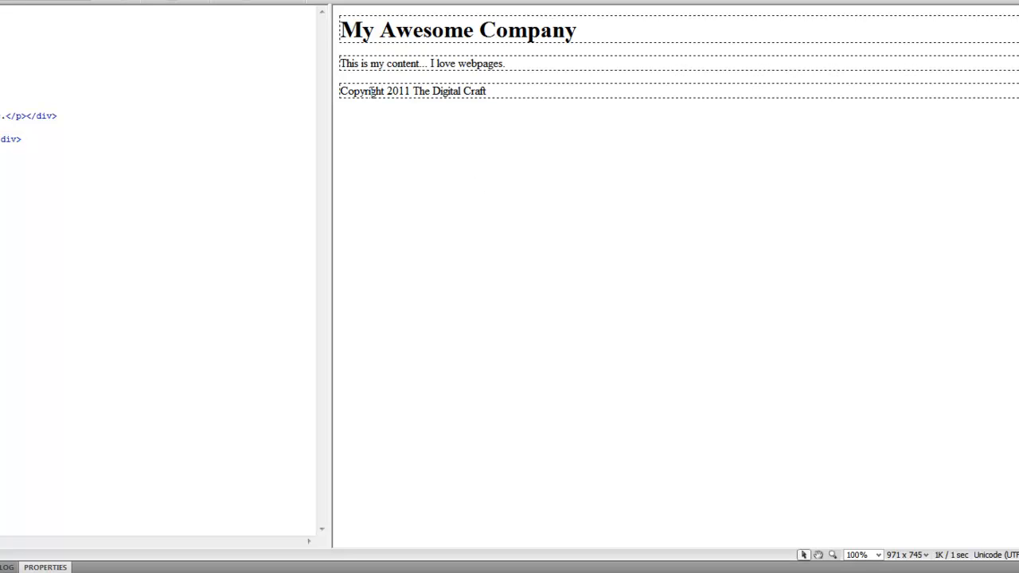
{"action": "mouse_move", "coordinate": [32, 190]}
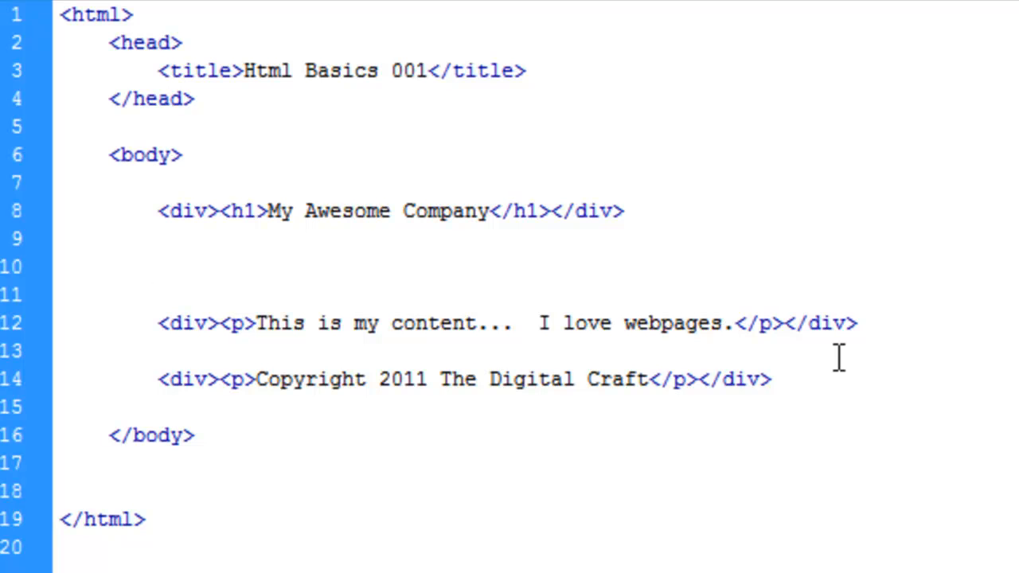
Add a div after the heading holding a Home link to home.html.
{"action": "type", "text": "<div"}
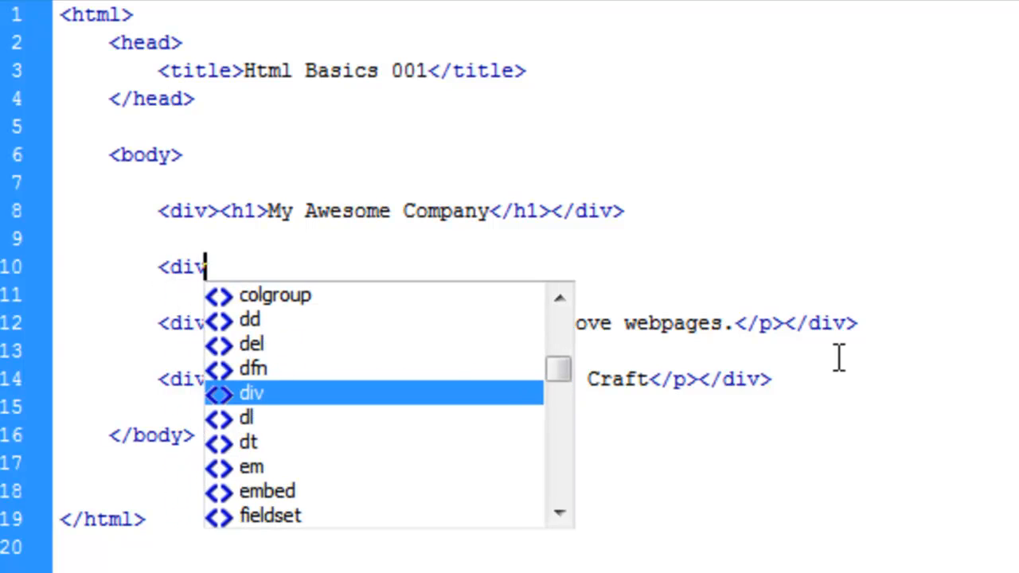
{"action": "left_click", "coordinate": [251, 393]}
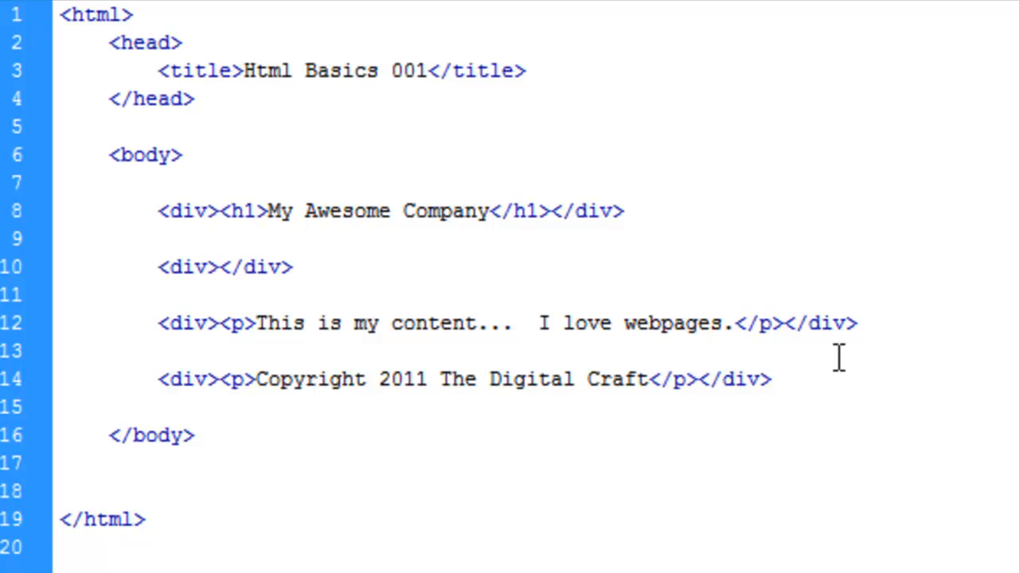
{"action": "left_click", "coordinate": [215, 267]}
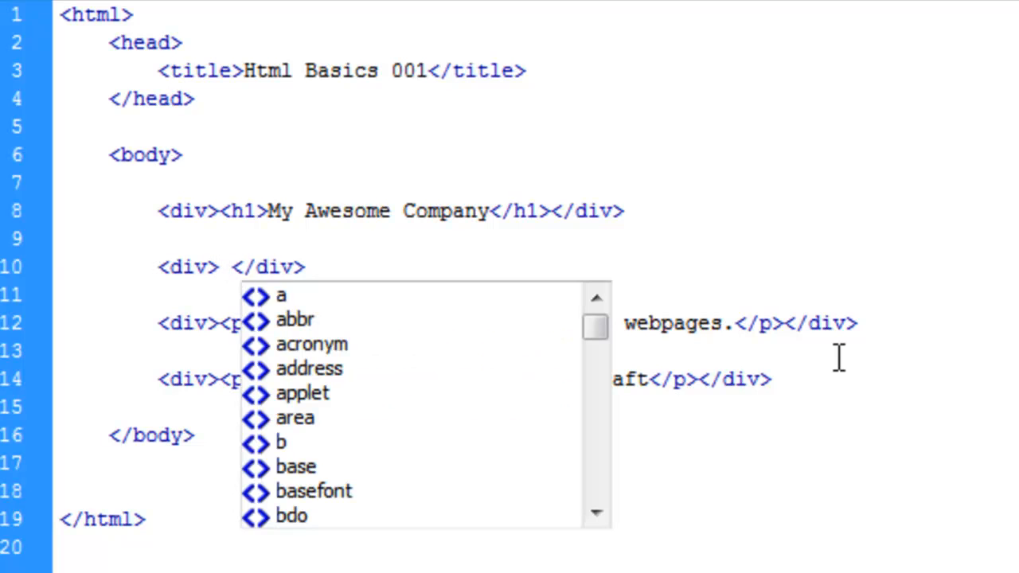
{"action": "type", "text": "<a href=\"home.html\">Home</a>"}
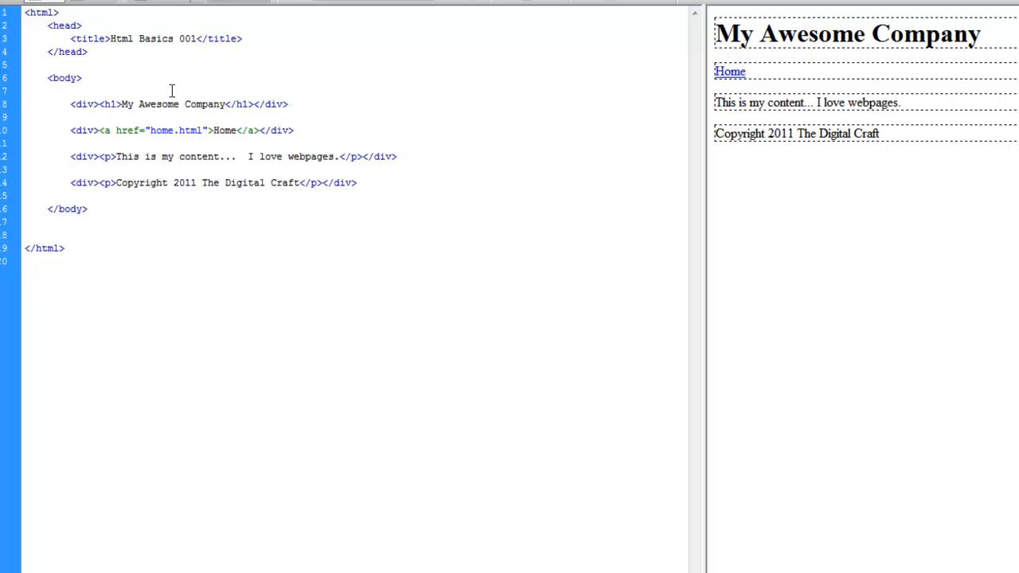
{"action": "mouse_move", "coordinate": [473, 219]}
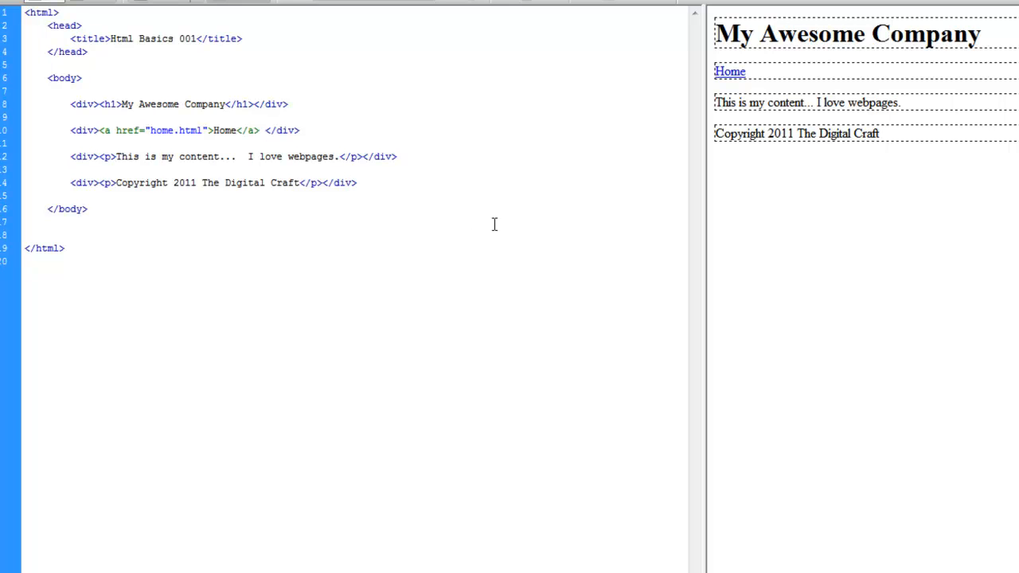
Paste two more pipe-separated links and rename the second one's text to 'About Us'.
{"action": "left_click", "coordinate": [264, 131]}
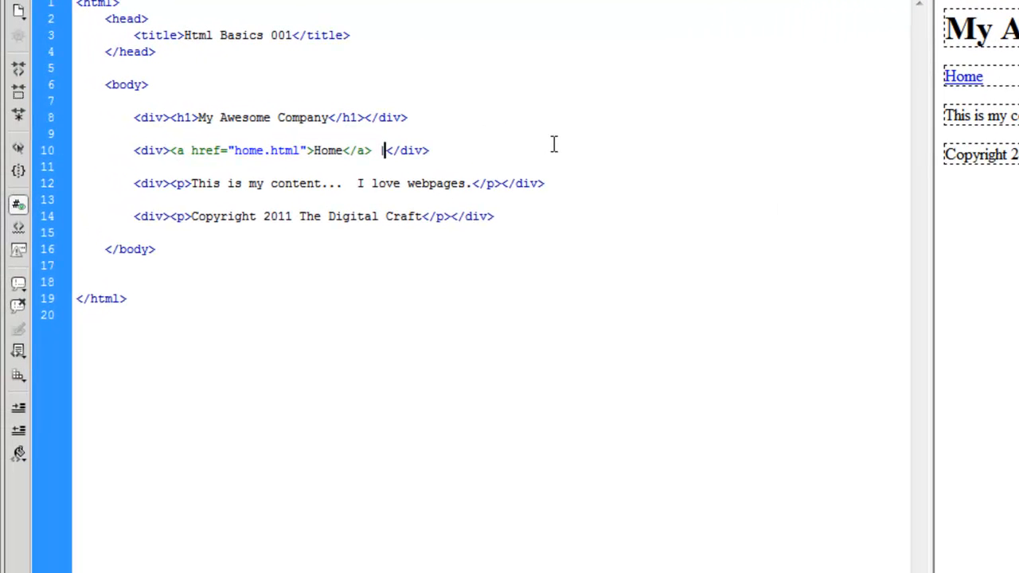
{"action": "type", "text": "|<a href=\"home.html\">Home</a> |<a href=\"home.html\">Home</a> |"}
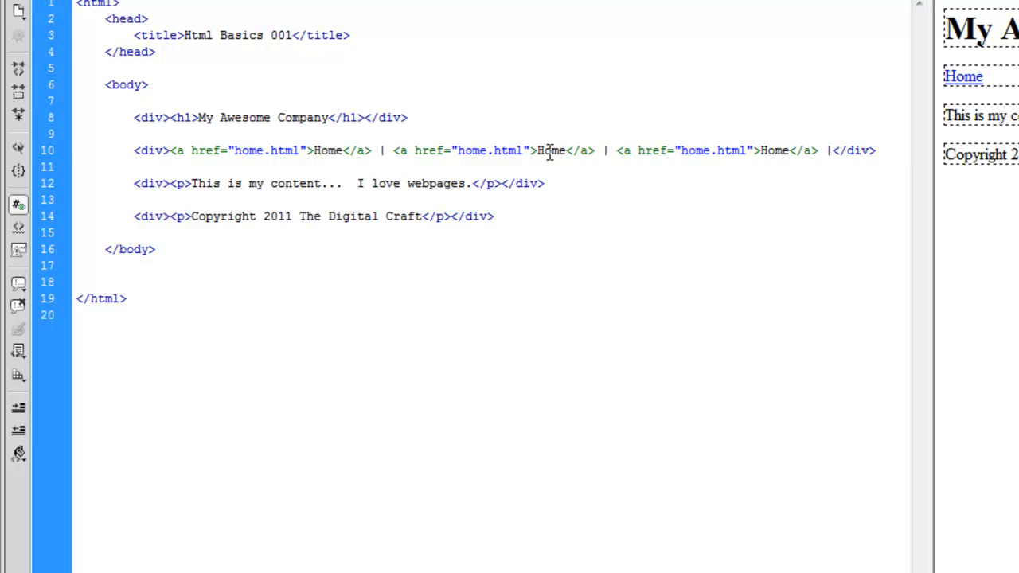
{"action": "double_click", "coordinate": [551, 150]}
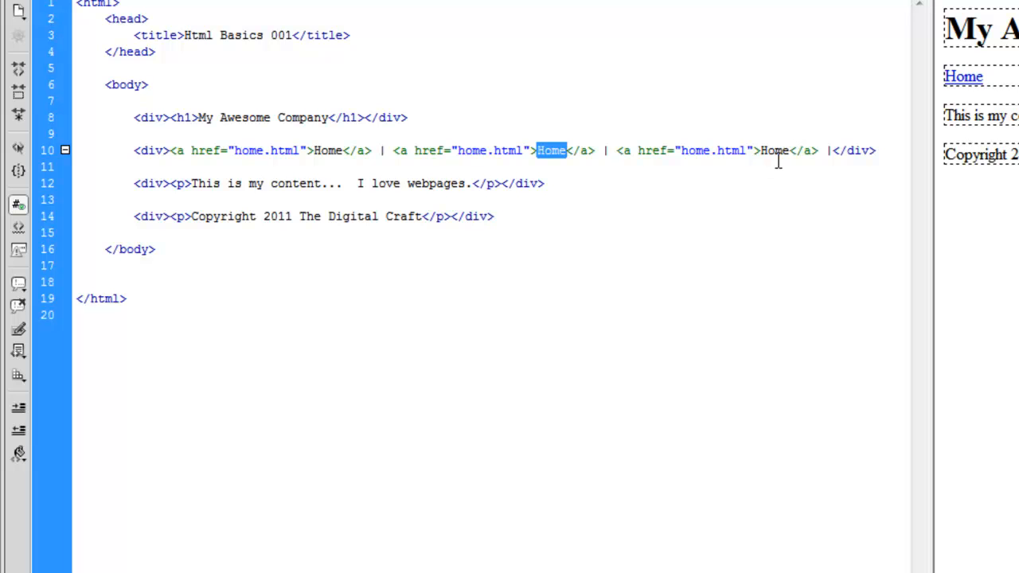
{"action": "type", "text": "About Us"}
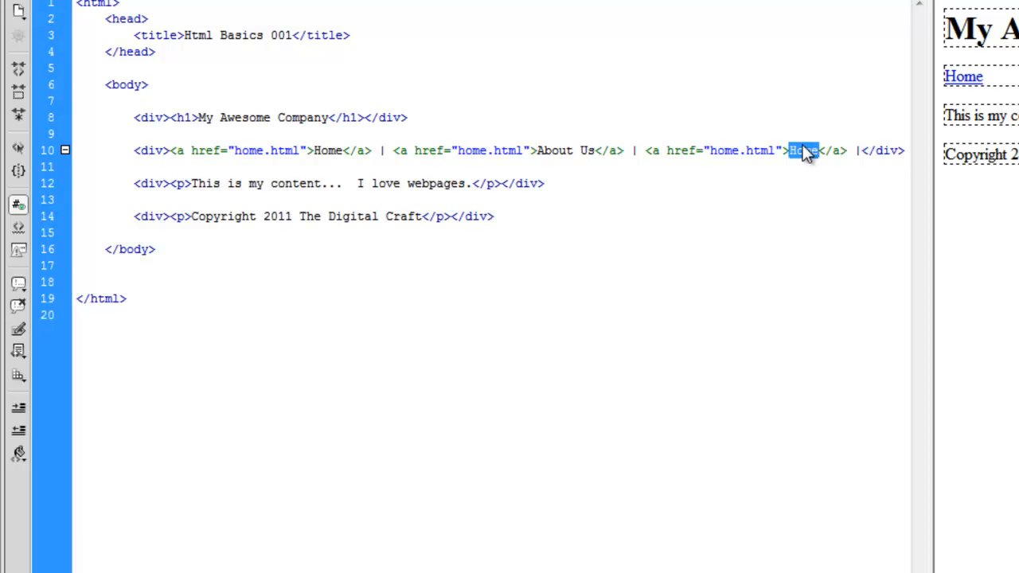
Rename the third link to 'Contact Us' and point the links to about.html and contact.html.
{"action": "type", "text": "Contact Us"}
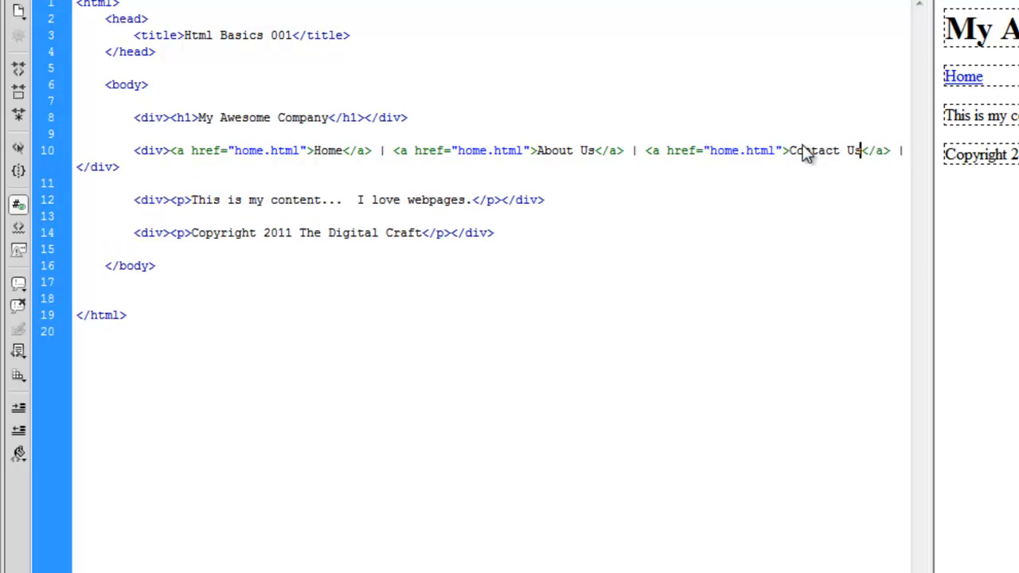
{"action": "type", "text": "about"}
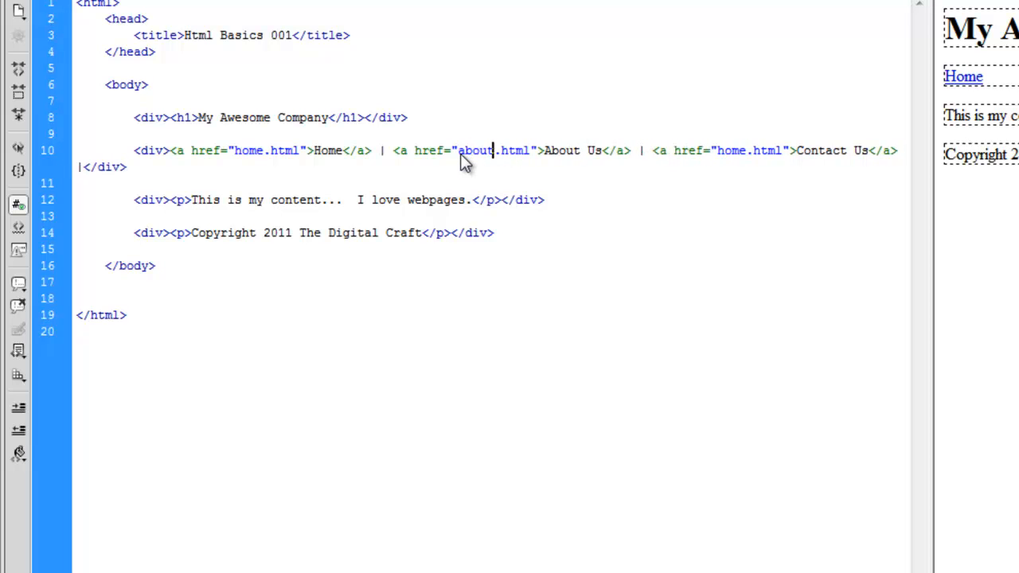
{"action": "double_click", "coordinate": [731, 151]}
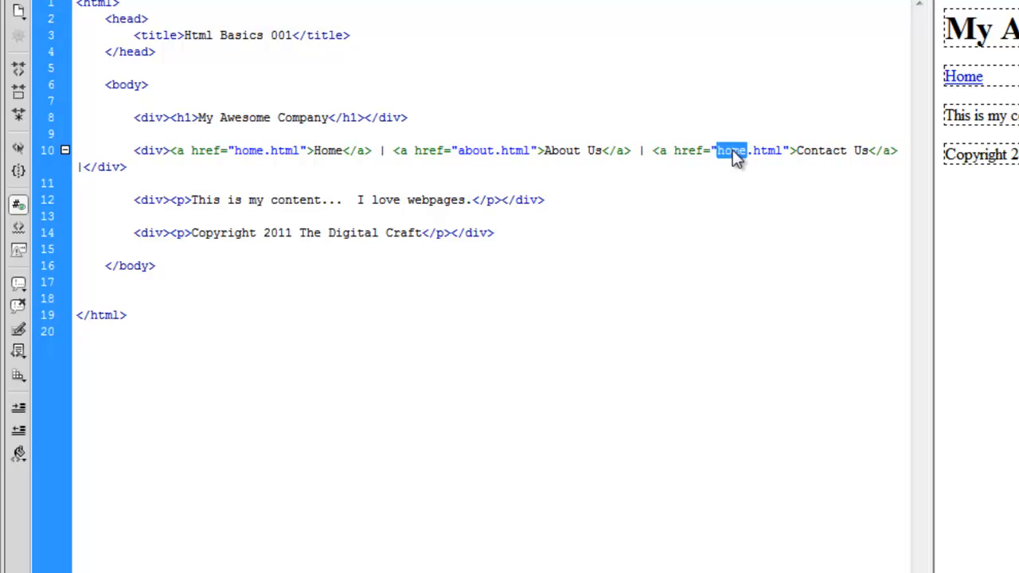
{"action": "type", "text": "contact"}
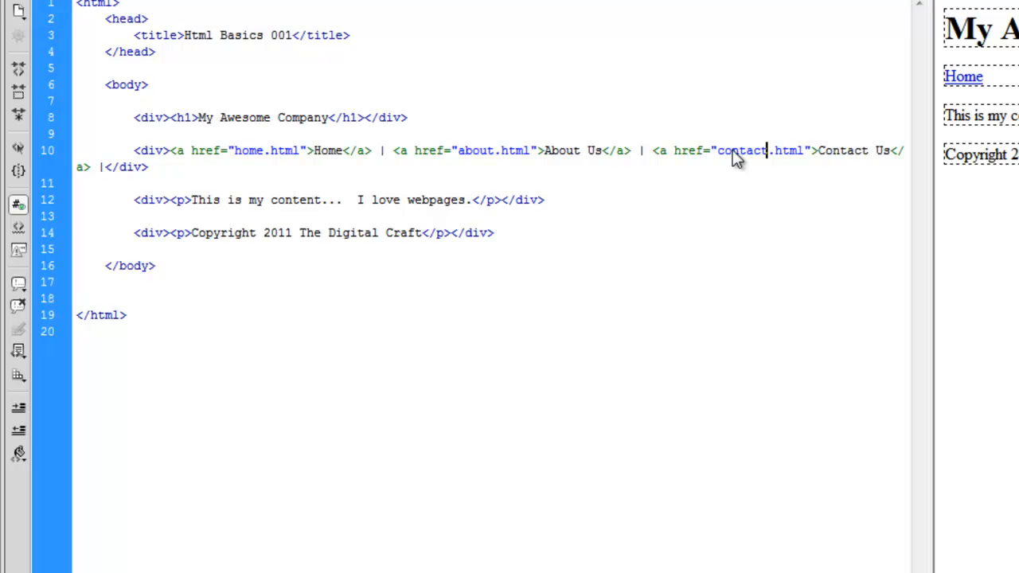
{"action": "mouse_move", "coordinate": [531, 149]}
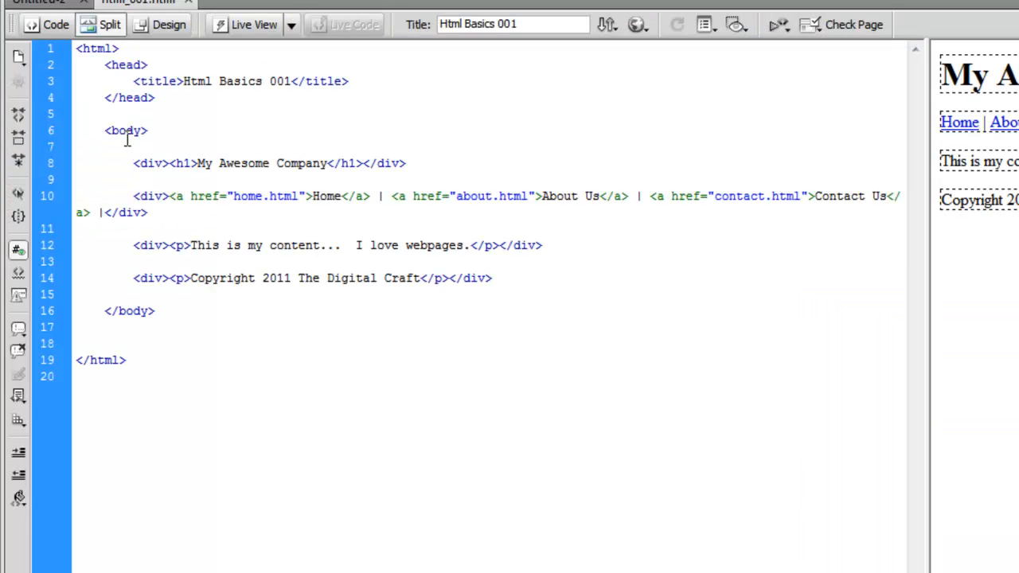
{"action": "mouse_move", "coordinate": [313, 207]}
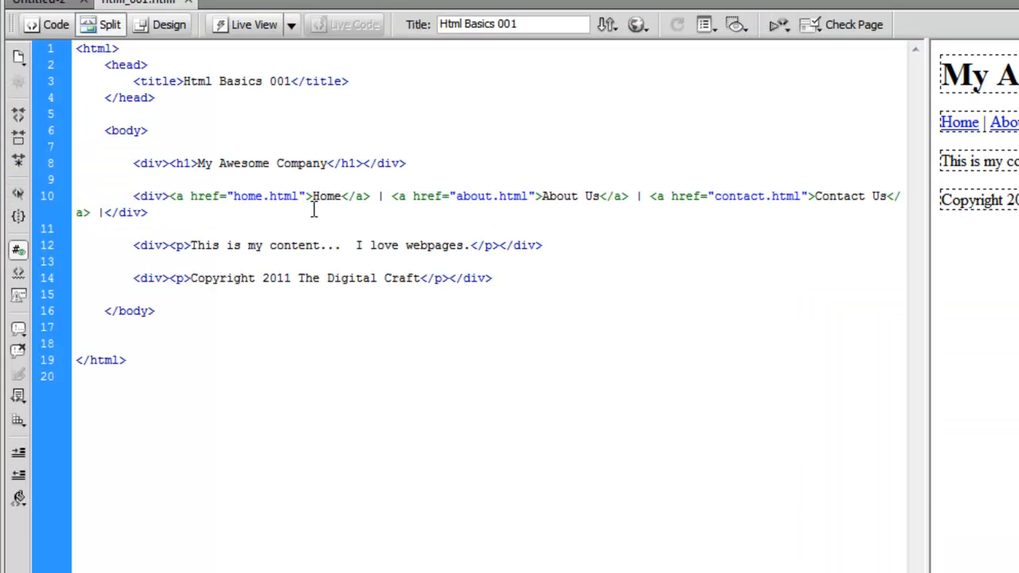
Add <!-- Header --> and <!-- Main Navigation --> comments above their divs.
{"action": "type", "text": "<!--"}
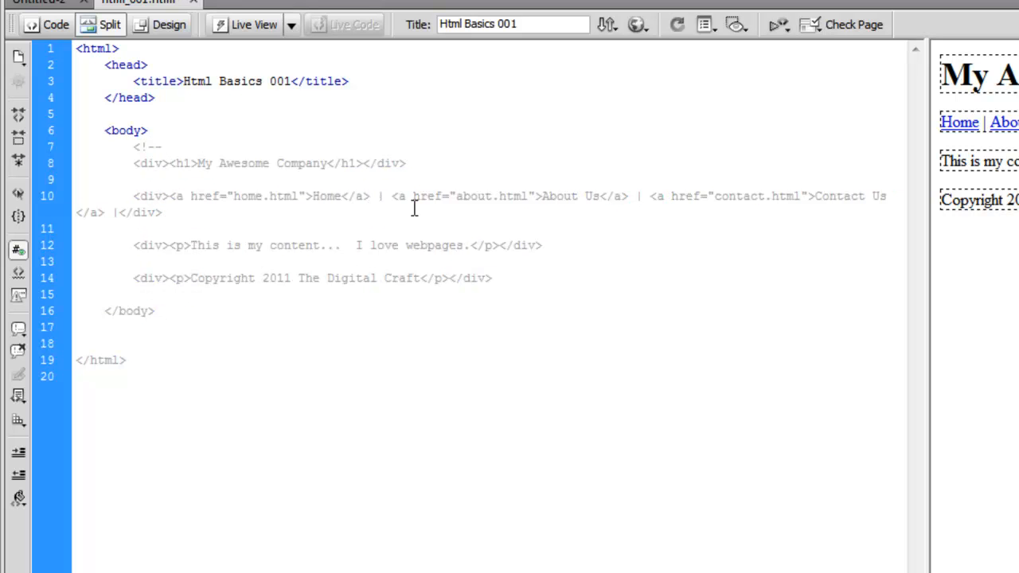
{"action": "type", "text": "Header"}
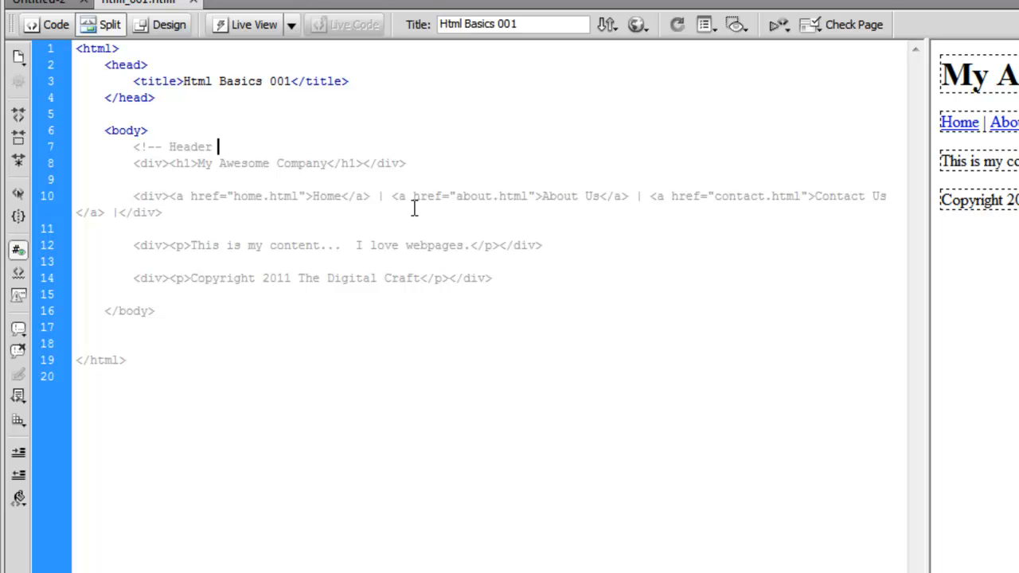
{"action": "type", "text": "-->"}
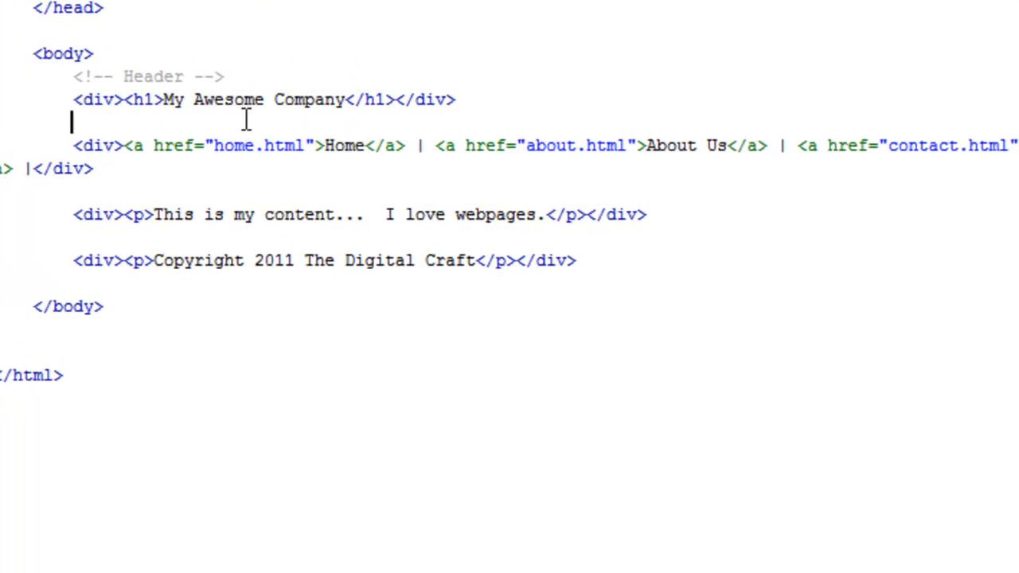
{"action": "type", "text": "<!-- Main"}
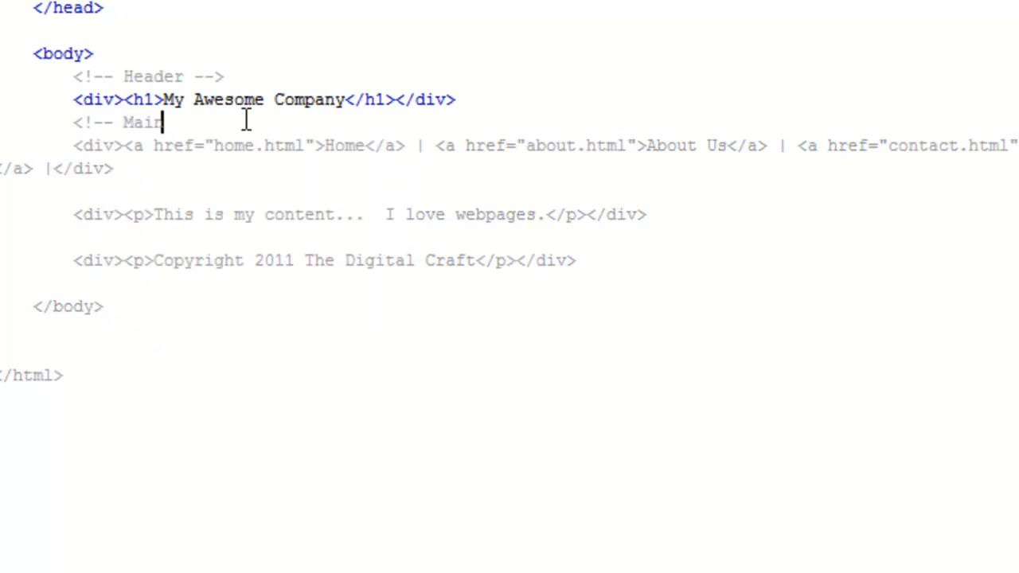
{"action": "type", "text": "Nam"}
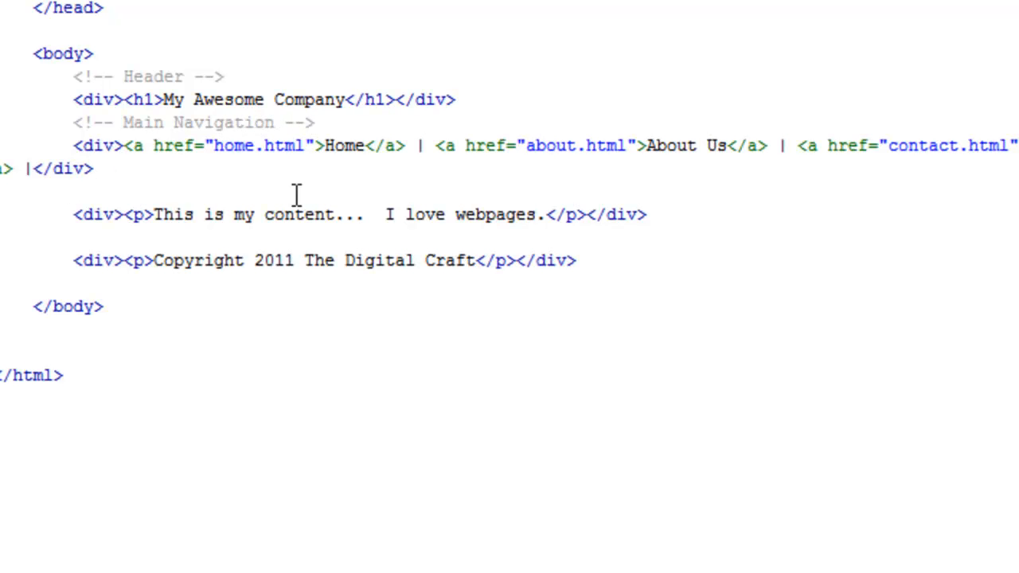
Add <!-- Content Area --> and <!-- Footer --> comments above their divs.
{"action": "type", "text": "<!--"}
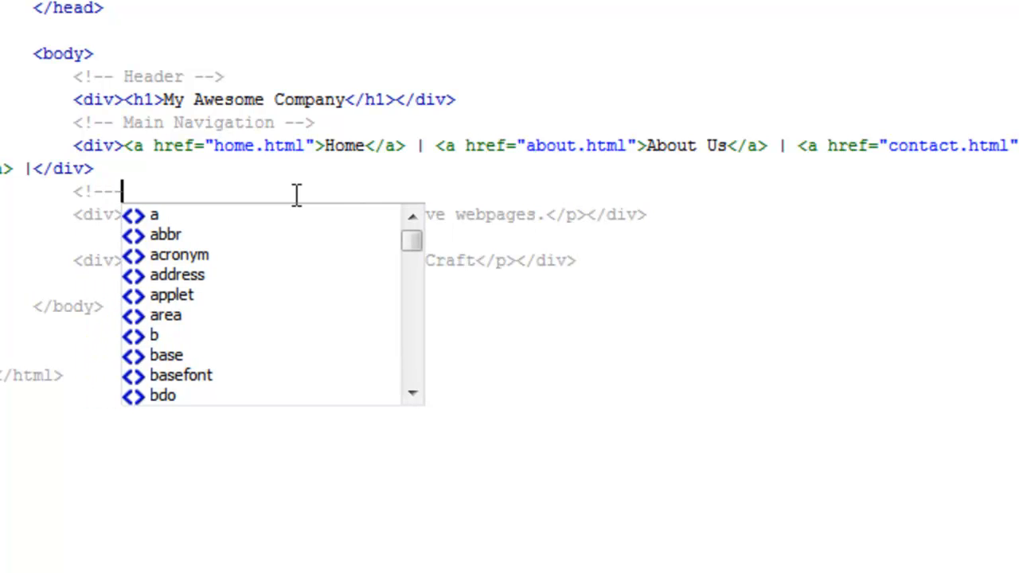
{"action": "type", "text": "Conbtent"}
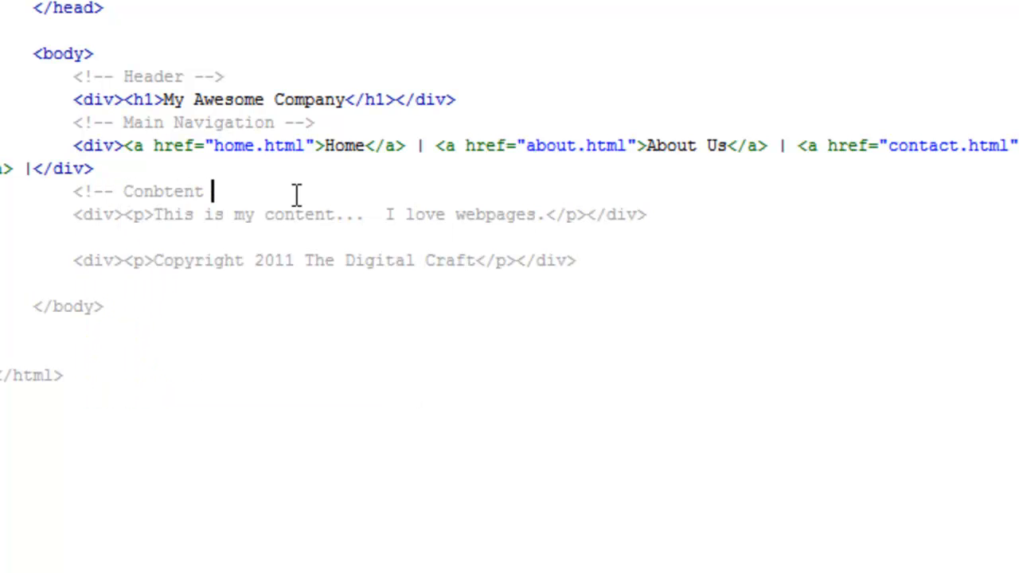
{"action": "type", "text": "Area -->"}
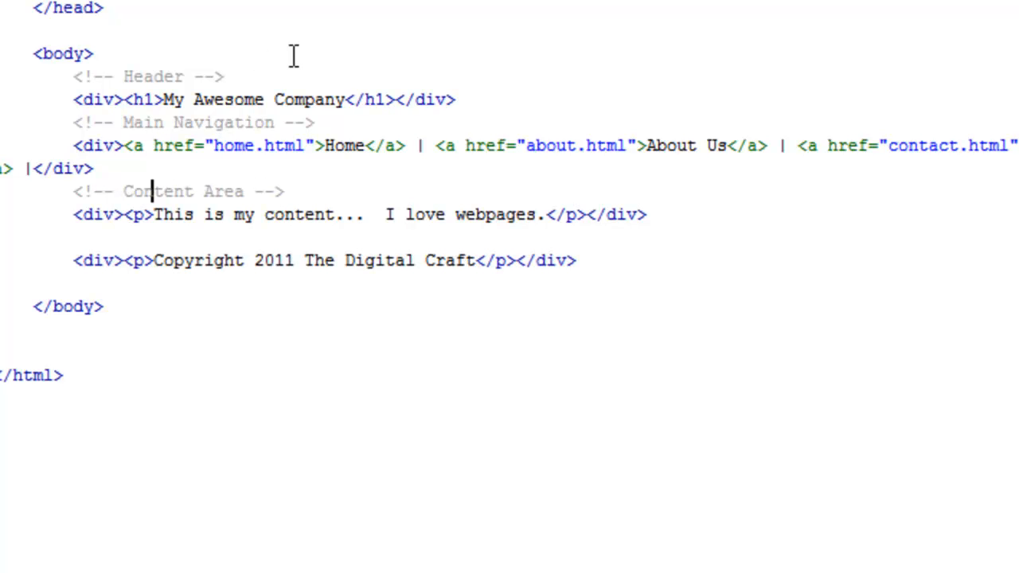
{"action": "type", "text": "<"}
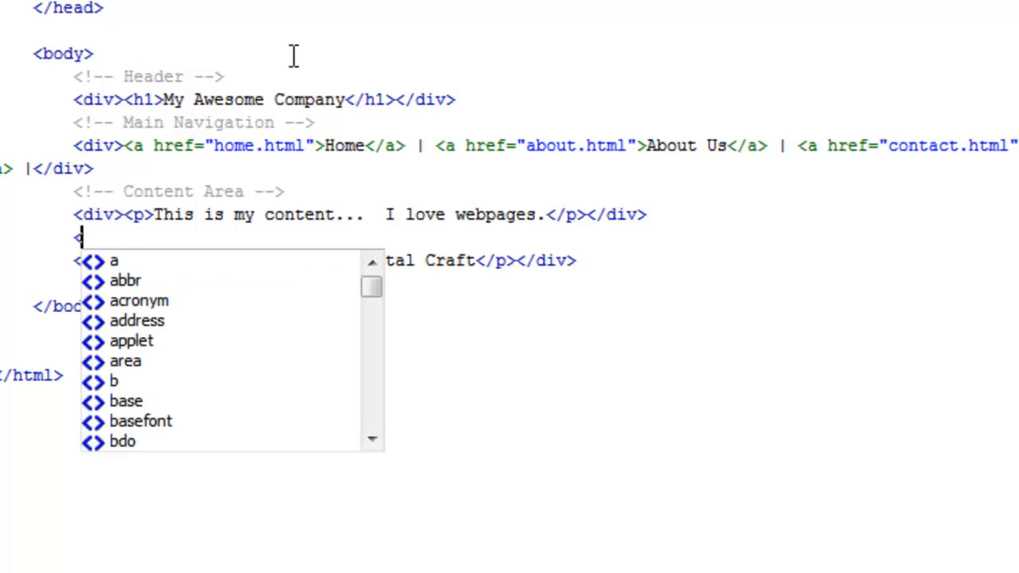
{"action": "type", "text": "!-- Footer -->"}
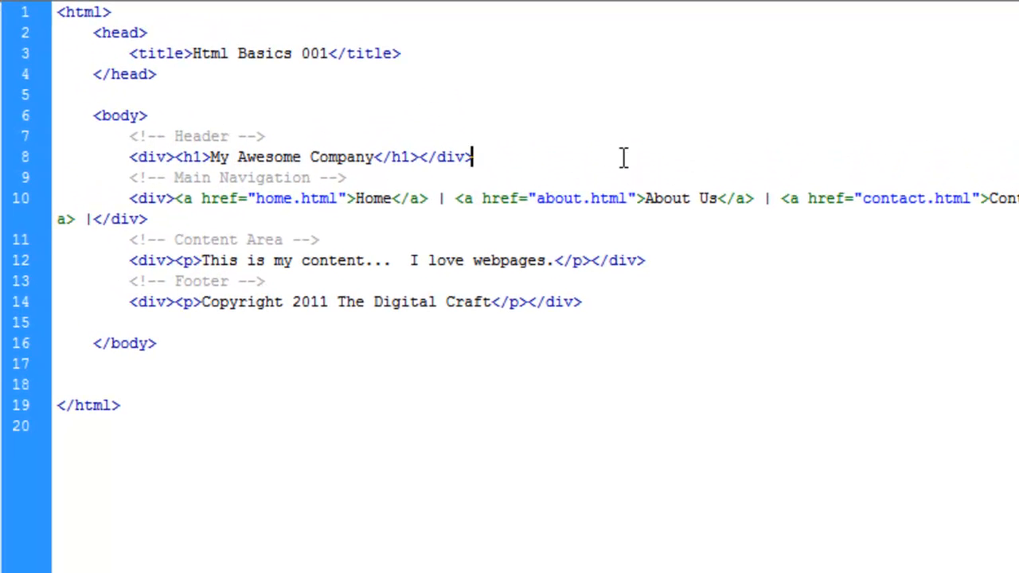
Separate the header, navigation, content and footer sections with blank lines.
{"action": "key", "text": "Return"}
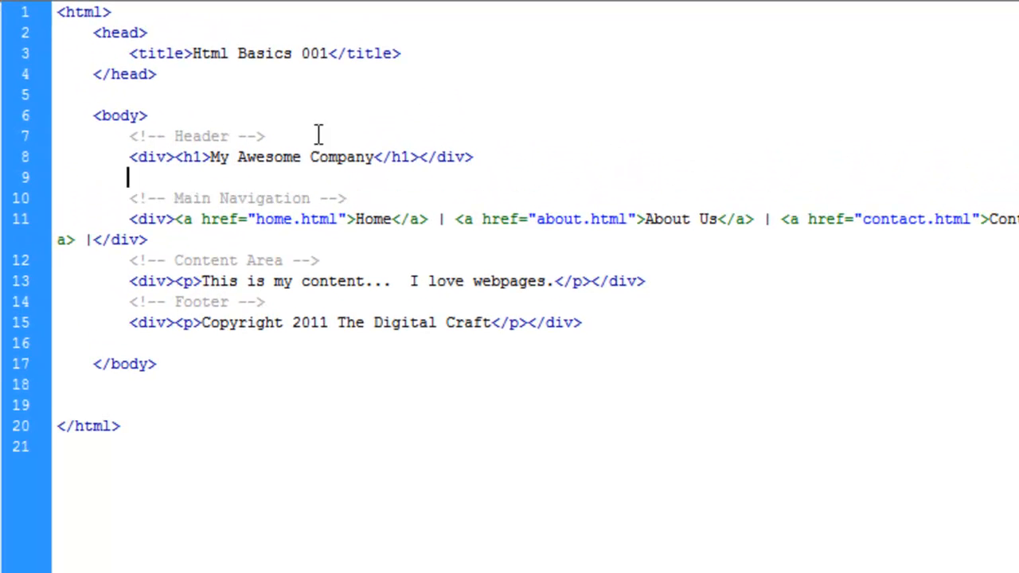
{"action": "key", "text": "Return"}
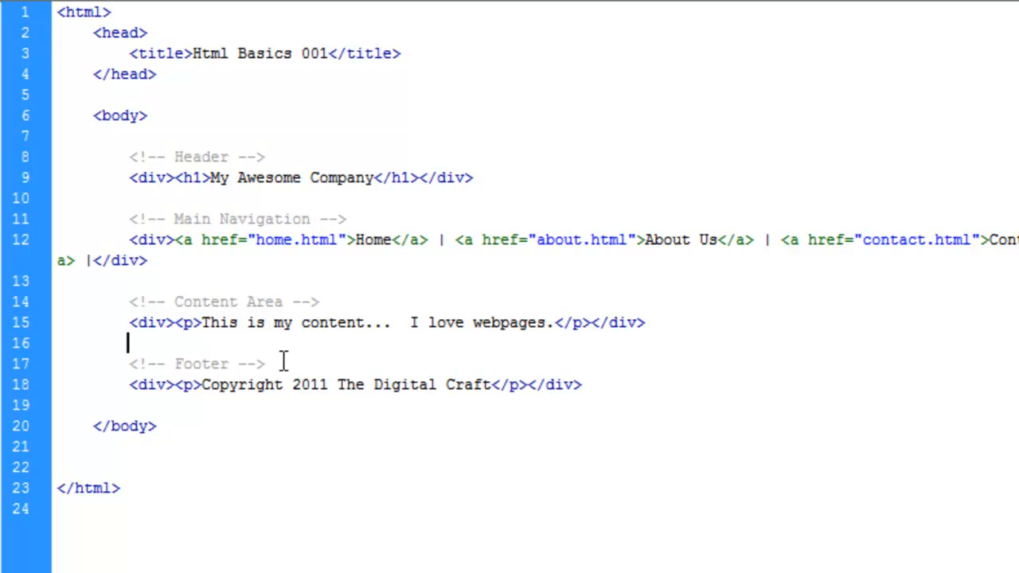
{"action": "left_click", "coordinate": [581, 385]}
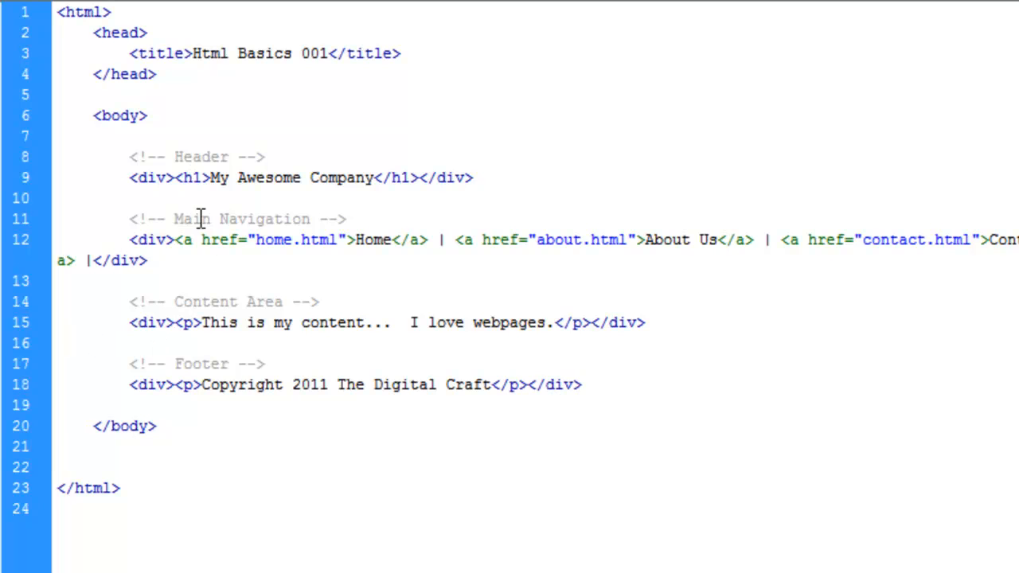
{"action": "left_click", "coordinate": [581, 384]}
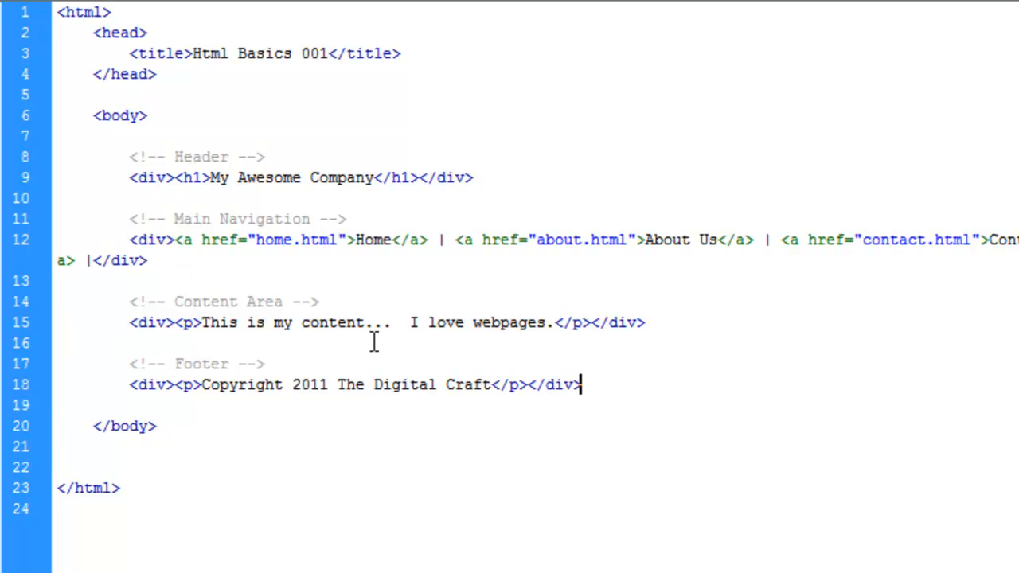
{"action": "mouse_move", "coordinate": [376, 360]}
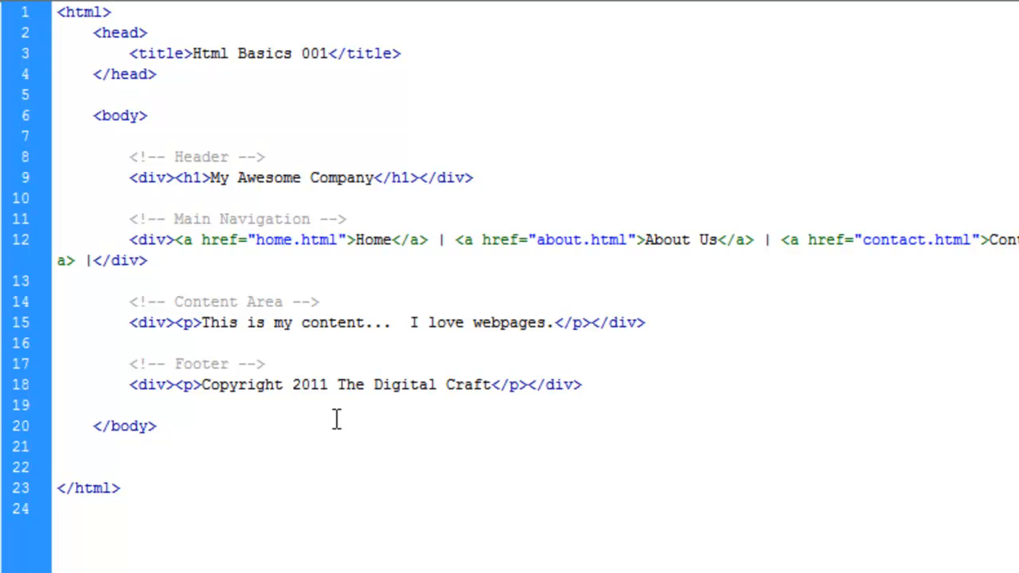
Fill the content div with several lorem ipsum paragraphs.
{"action": "left_click", "coordinate": [581, 385]}
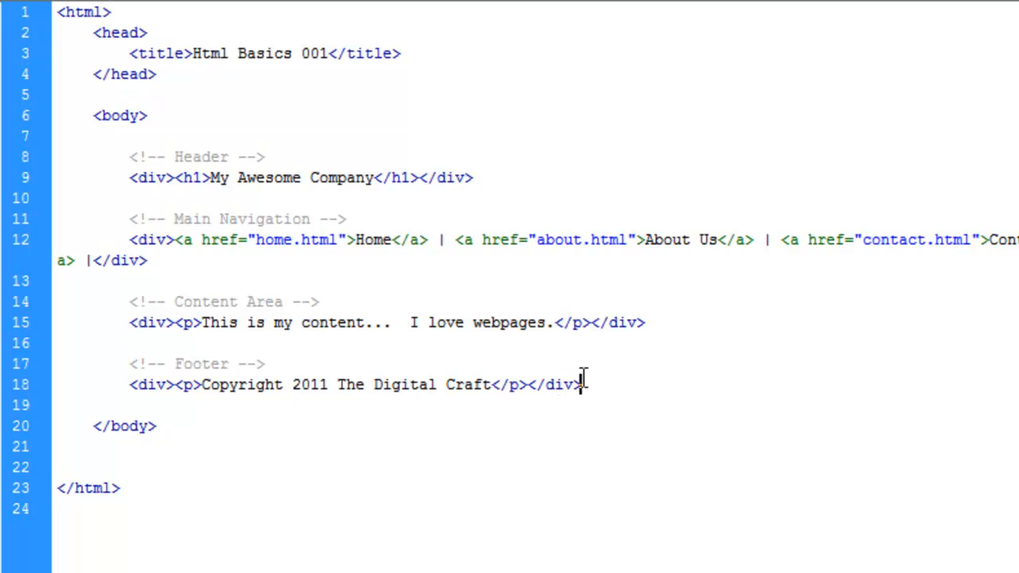
{"action": "mouse_move", "coordinate": [549, 141]}
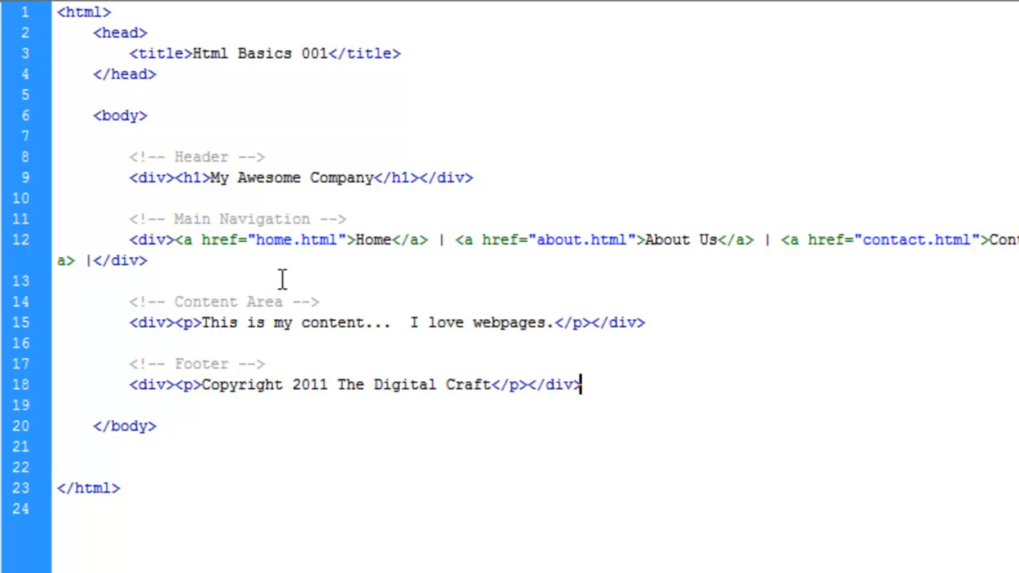
{"action": "mouse_move", "coordinate": [364, 316]}
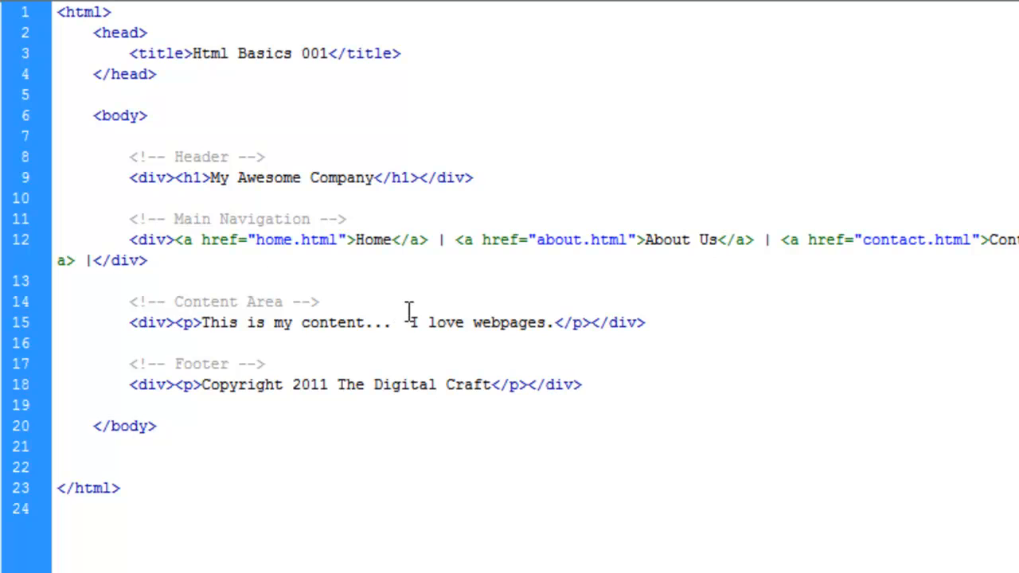
{"action": "left_click", "coordinate": [581, 385]}
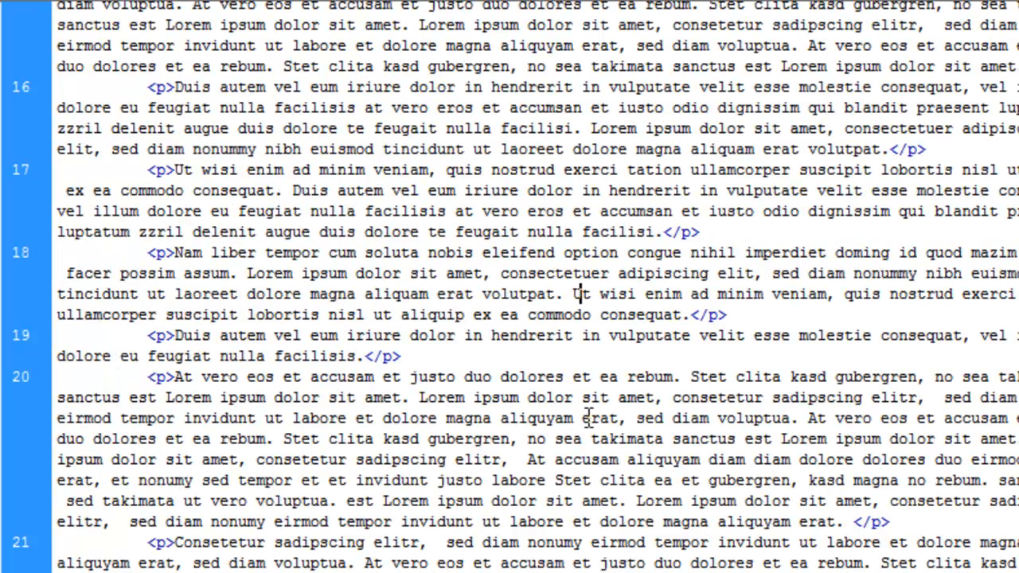
Place the div tags on their own lines and add an empty <h2></h2> above the first paragraph.
{"action": "scroll", "scroll_direction": "up", "scroll_amount": 3}
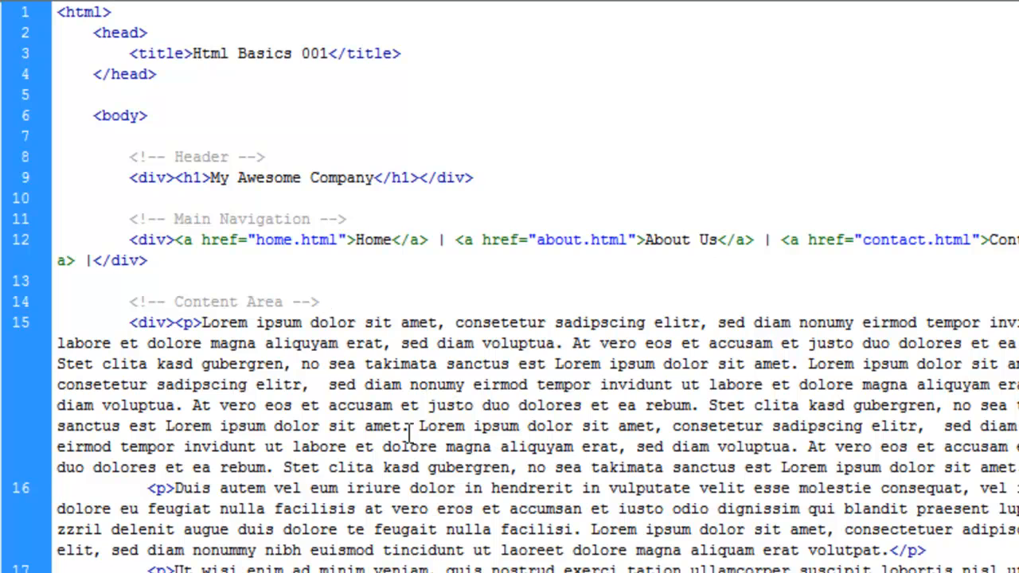
{"action": "mouse_move", "coordinate": [181, 322]}
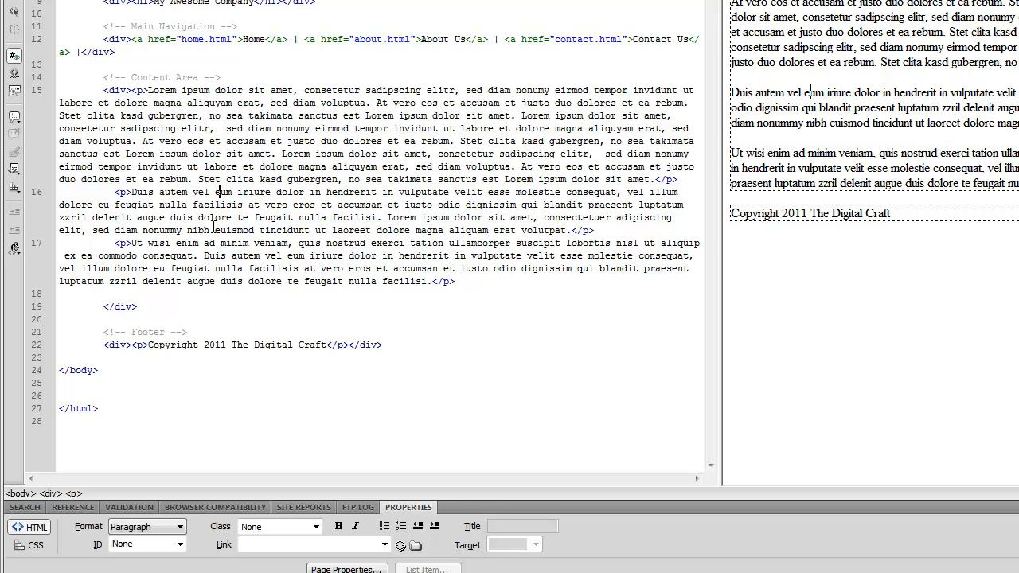
{"action": "left_click", "coordinate": [219, 77]}
{"action": "type", "text": "<h2></h2>"}
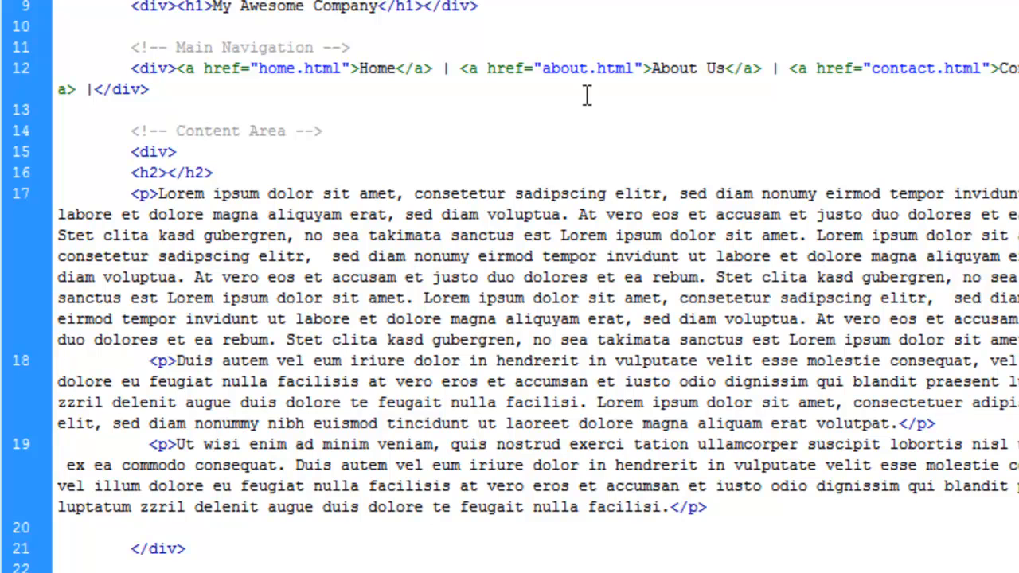
Fill the h2 with 'Something Important', add an h3 'Less Important' before the second paragraph, and review in Design view.
{"action": "type", "text": "Something I"}
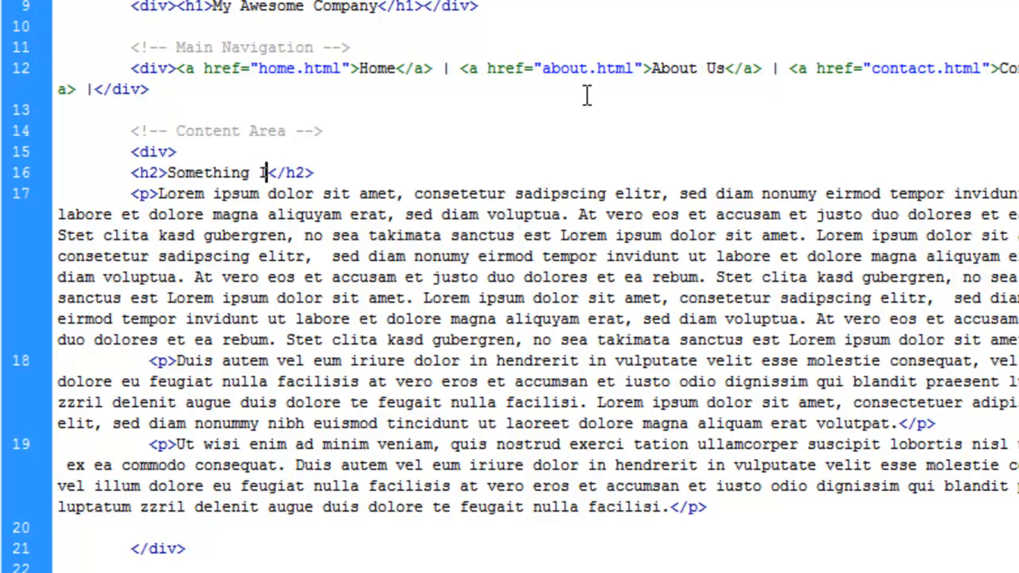
{"action": "type", "text": "mportant"}
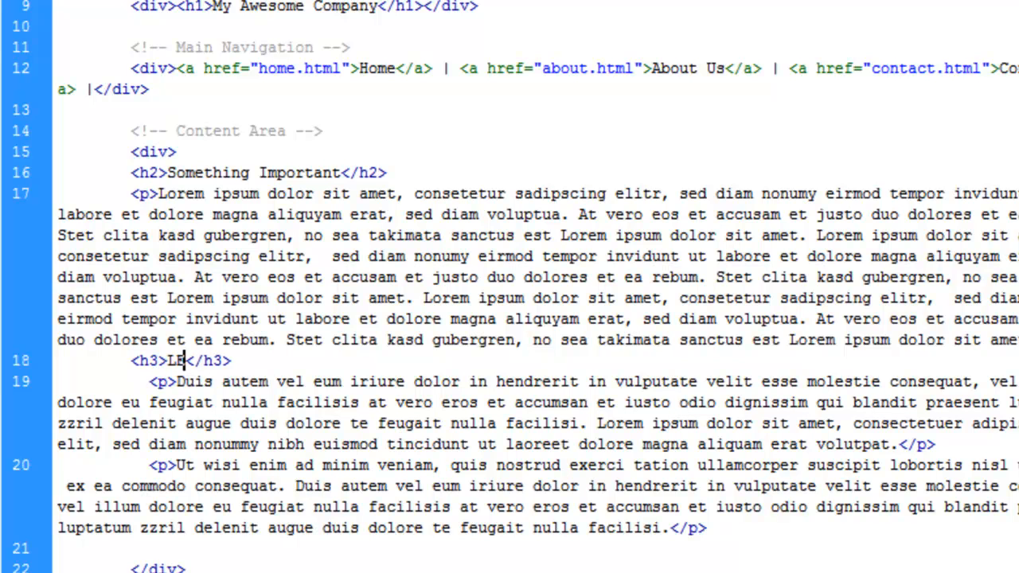
{"action": "type", "text": "ss important"}
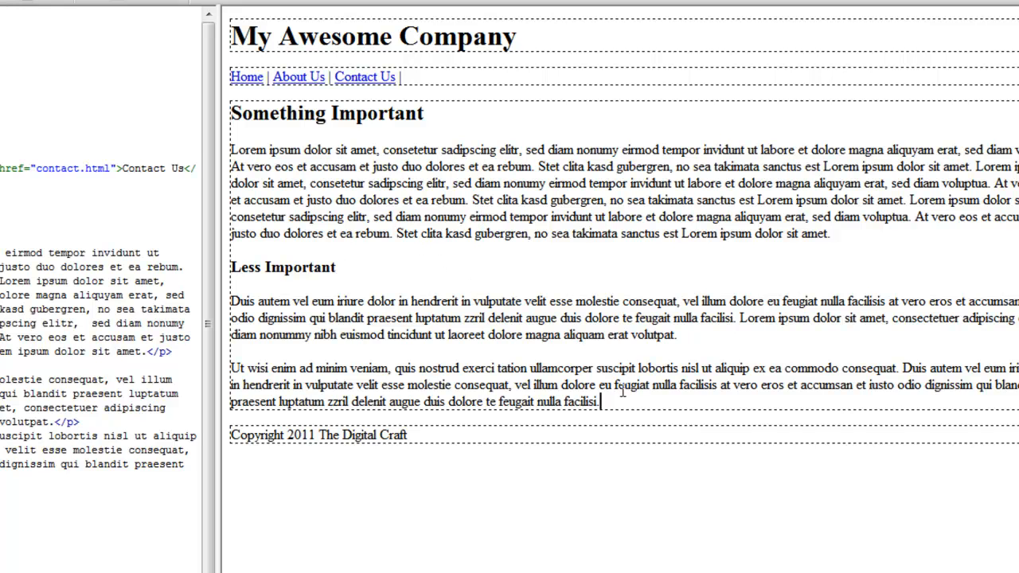
{"action": "left_click_drag", "start_coordinate": [257, 289], "coordinate": [599, 401]}
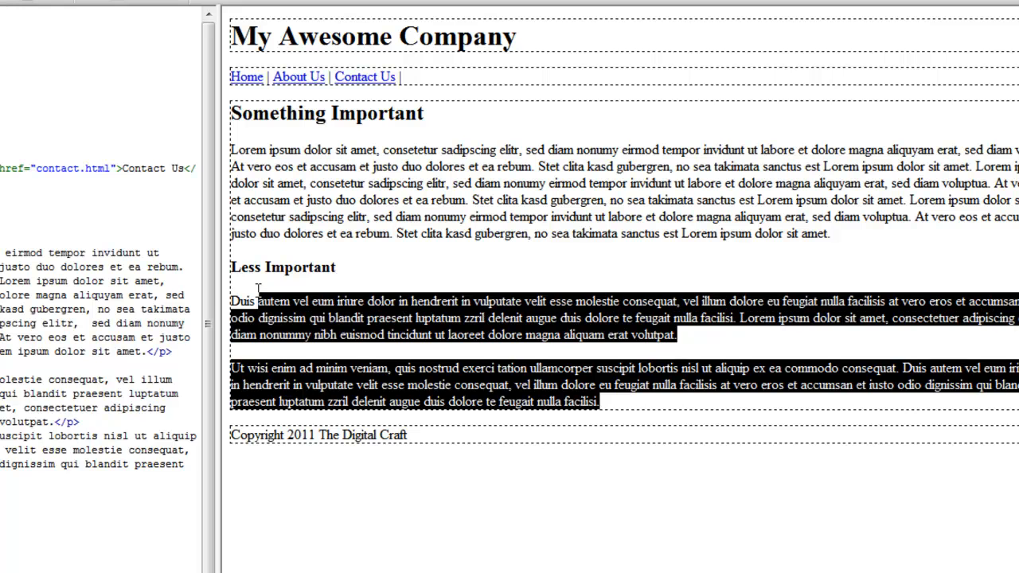